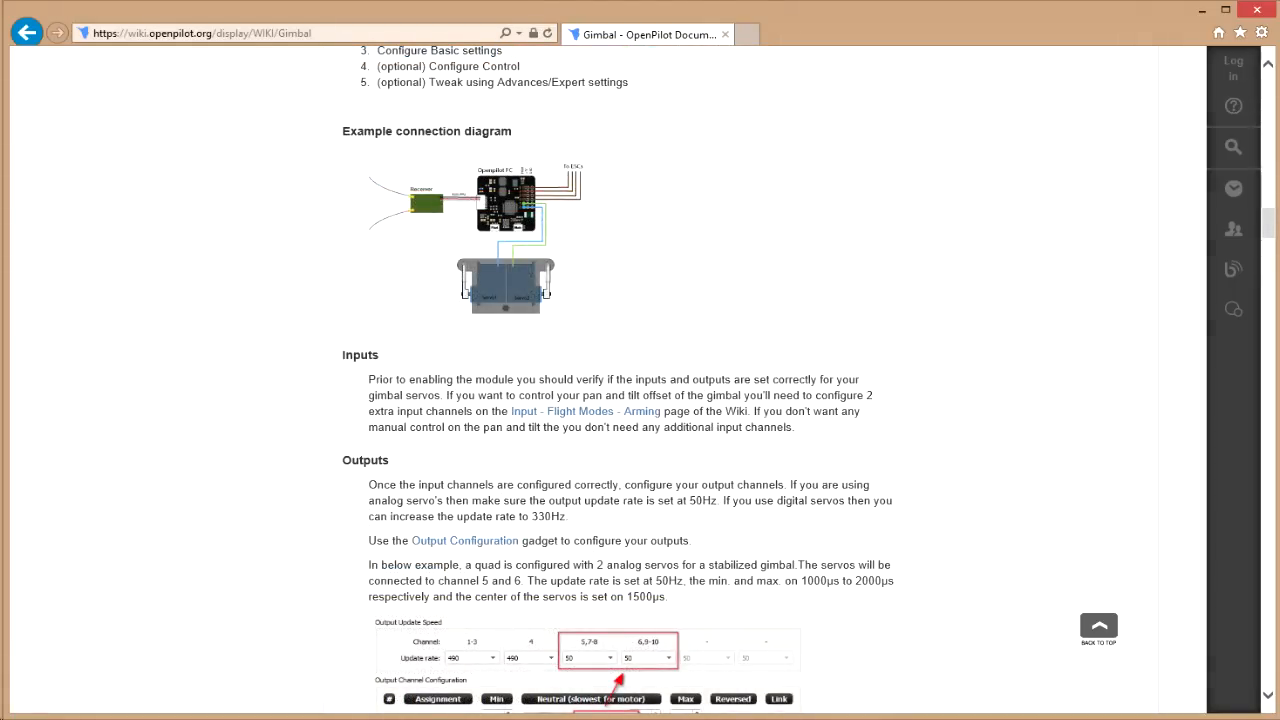
Review the Output page in the Configuration gadget before heading to the Gimbal settings.
{"action": "scroll", "scroll_direction": "up", "scroll_amount": 3}
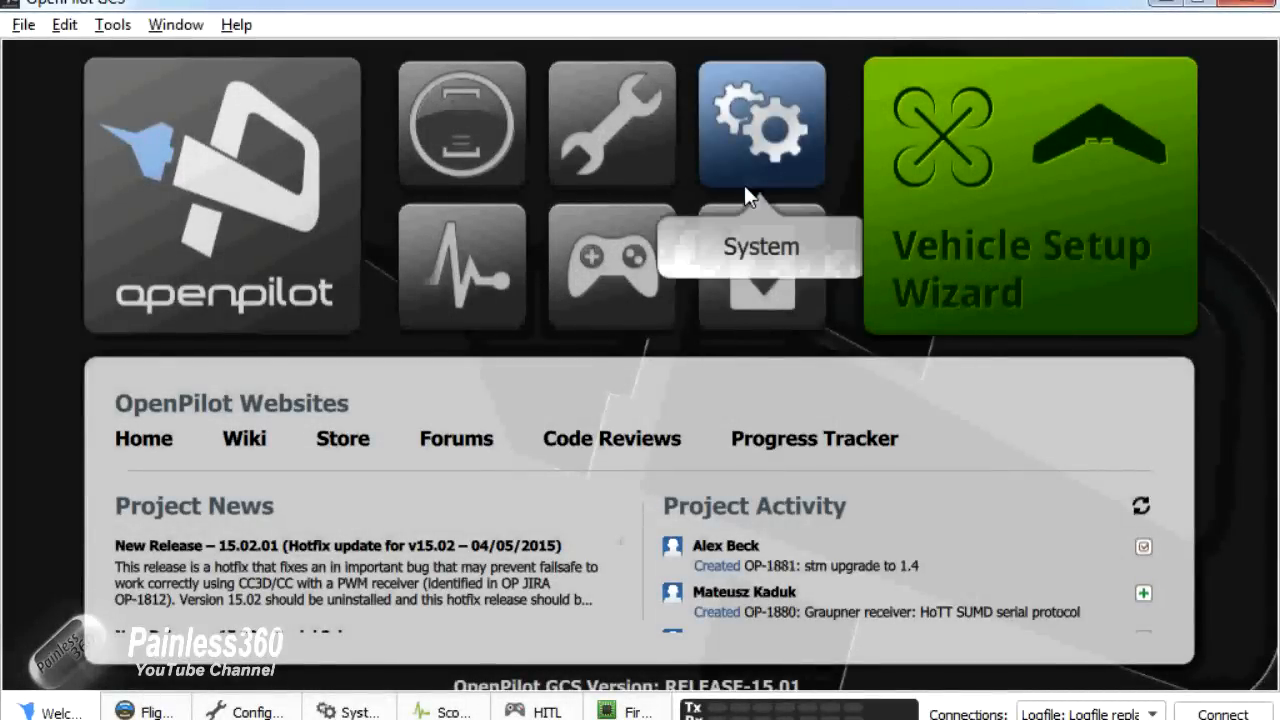
{"action": "mouse_move", "coordinate": [816, 8]}
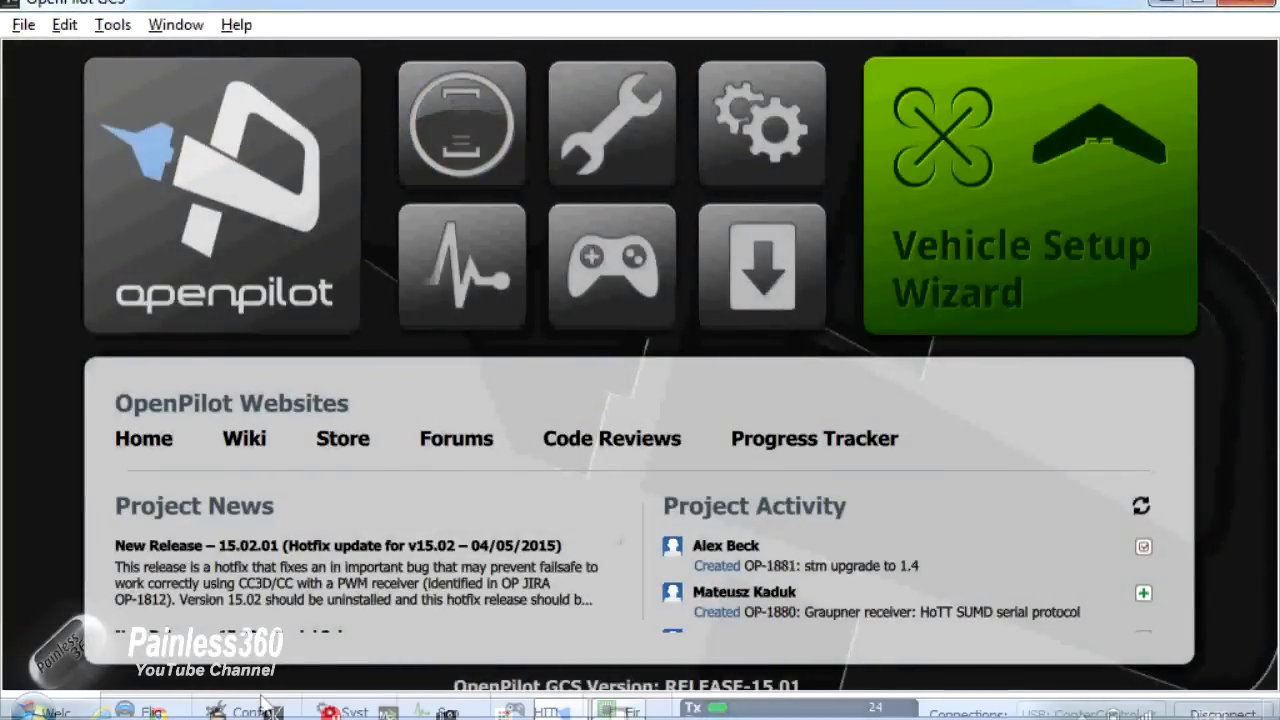
{"action": "left_click", "coordinate": [244, 712]}
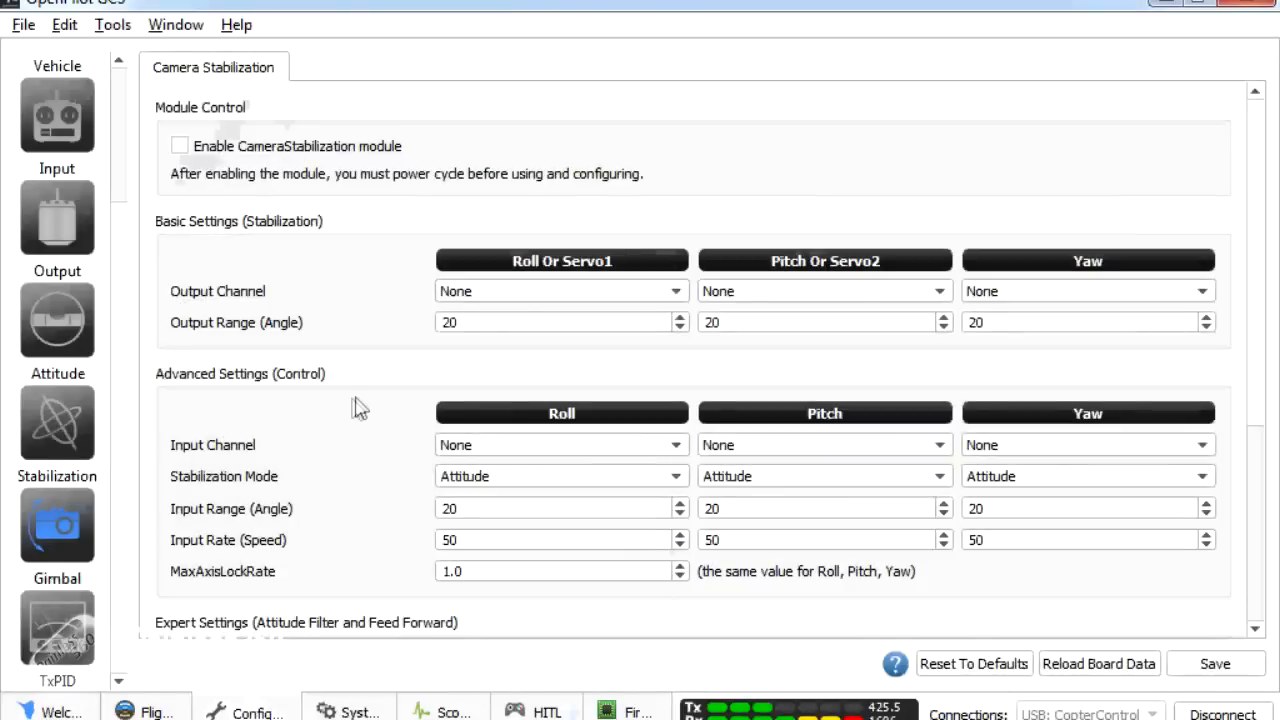
{"action": "mouse_move", "coordinate": [250, 312]}
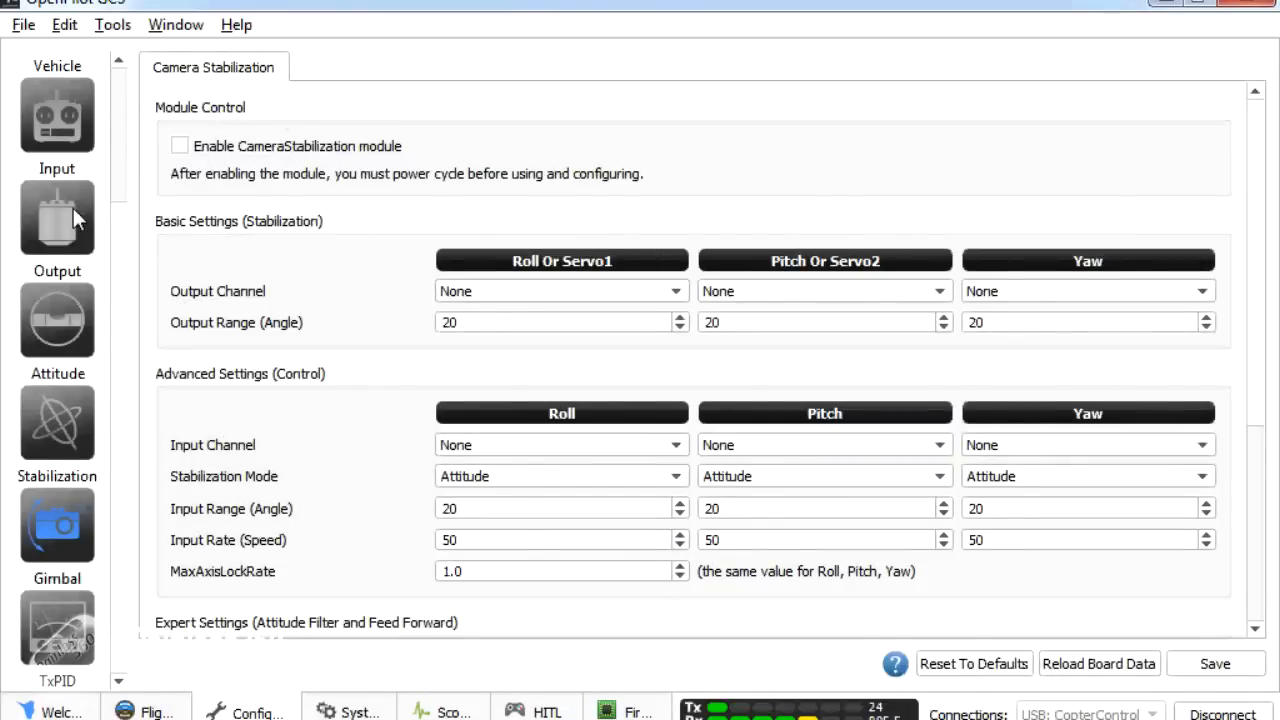
{"action": "left_click", "coordinate": [56, 216]}
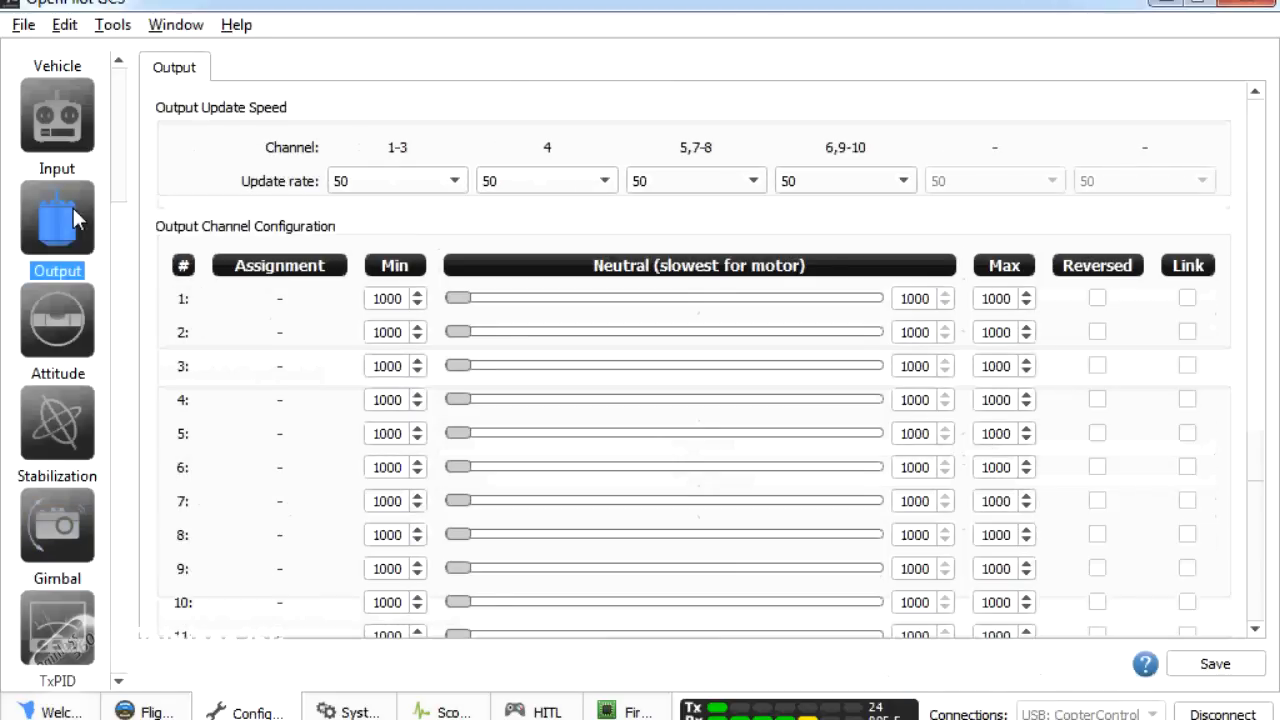
{"action": "mouse_move", "coordinate": [516, 388]}
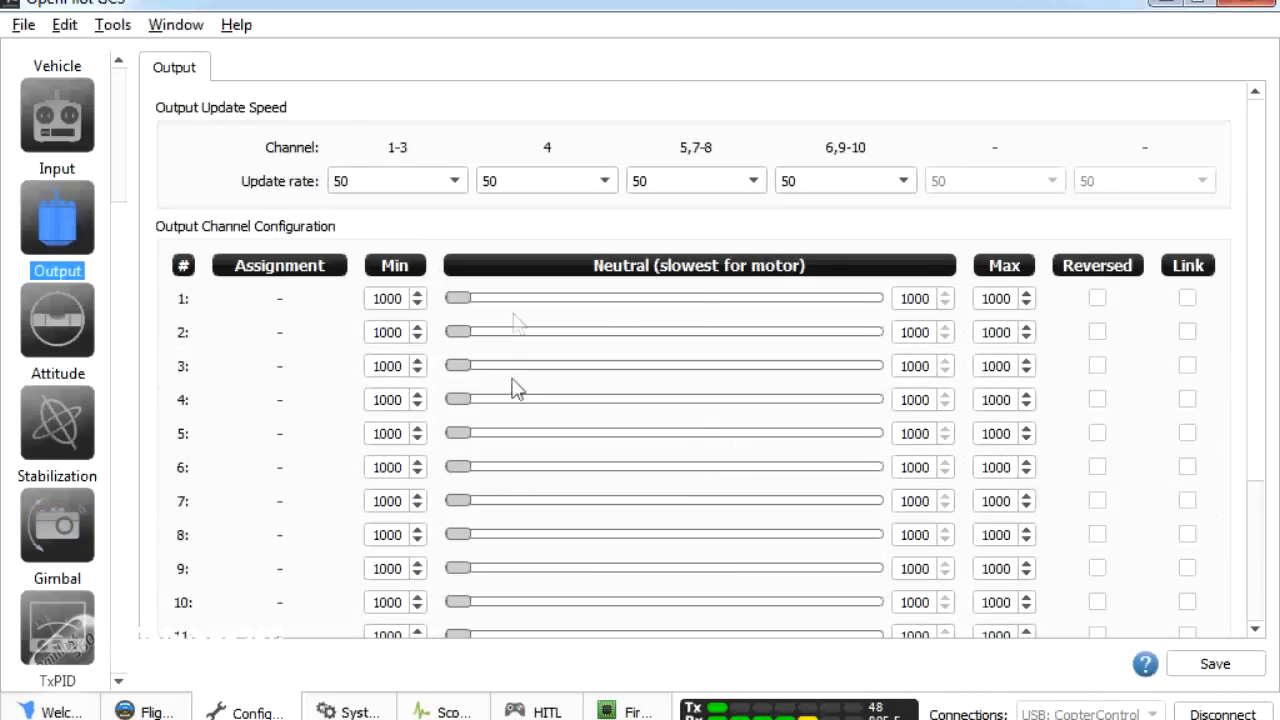
{"action": "mouse_move", "coordinate": [538, 392]}
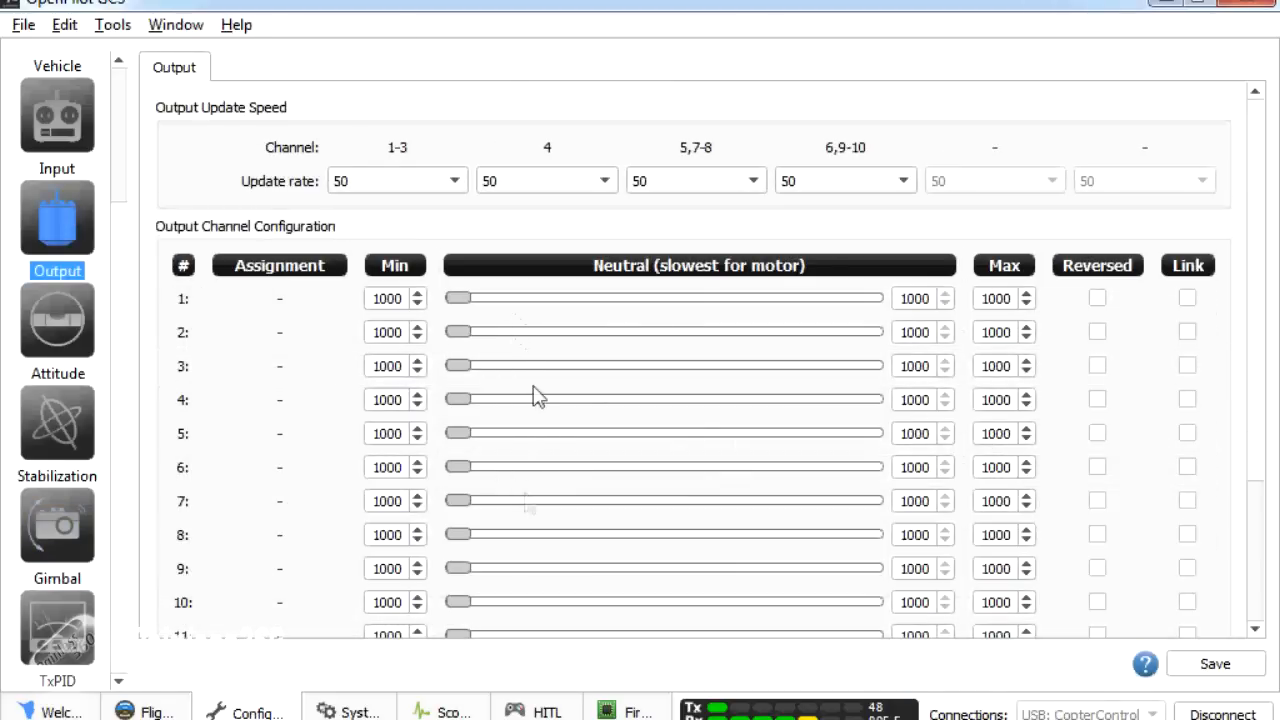
{"action": "mouse_move", "coordinate": [536, 450]}
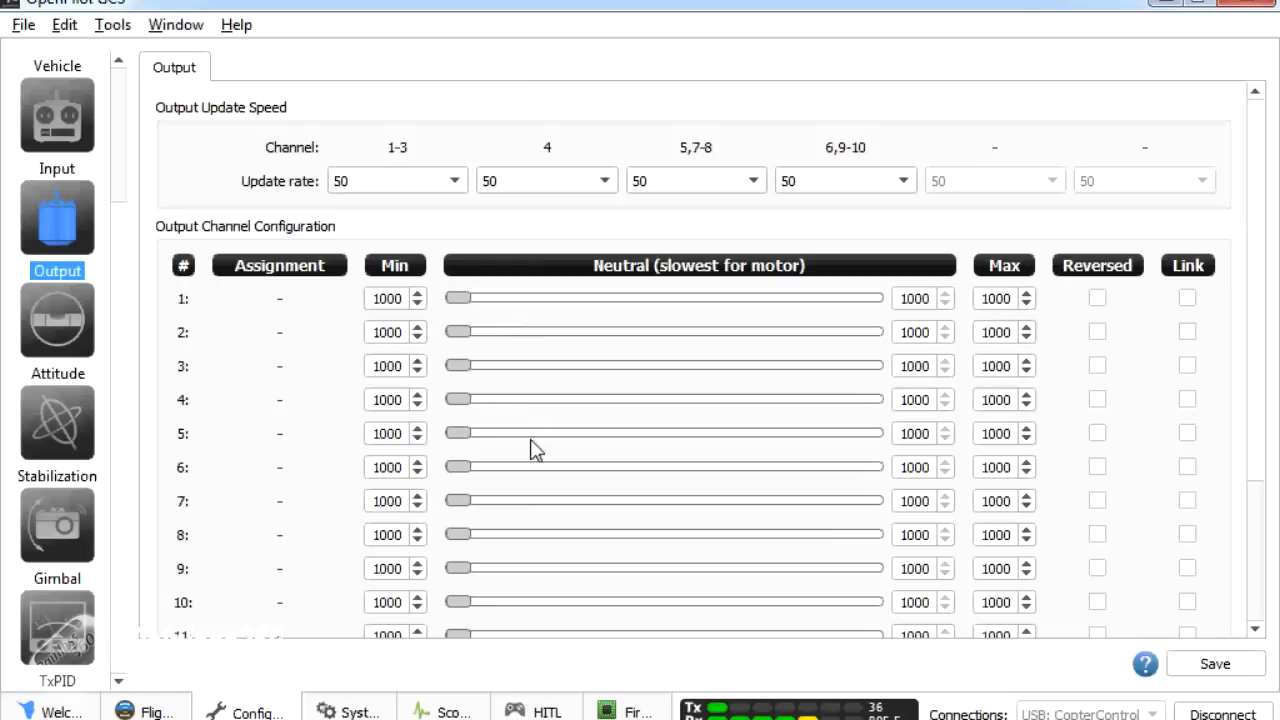
{"action": "mouse_move", "coordinate": [544, 446]}
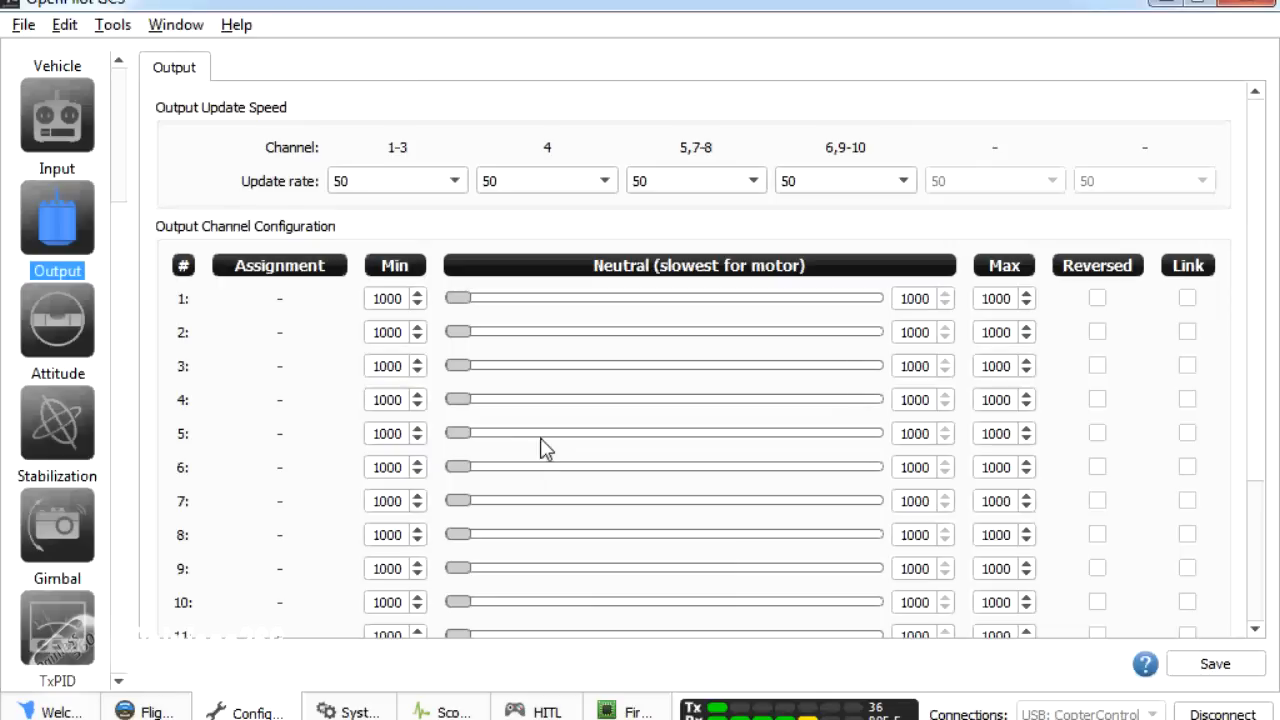
{"action": "mouse_move", "coordinate": [538, 472]}
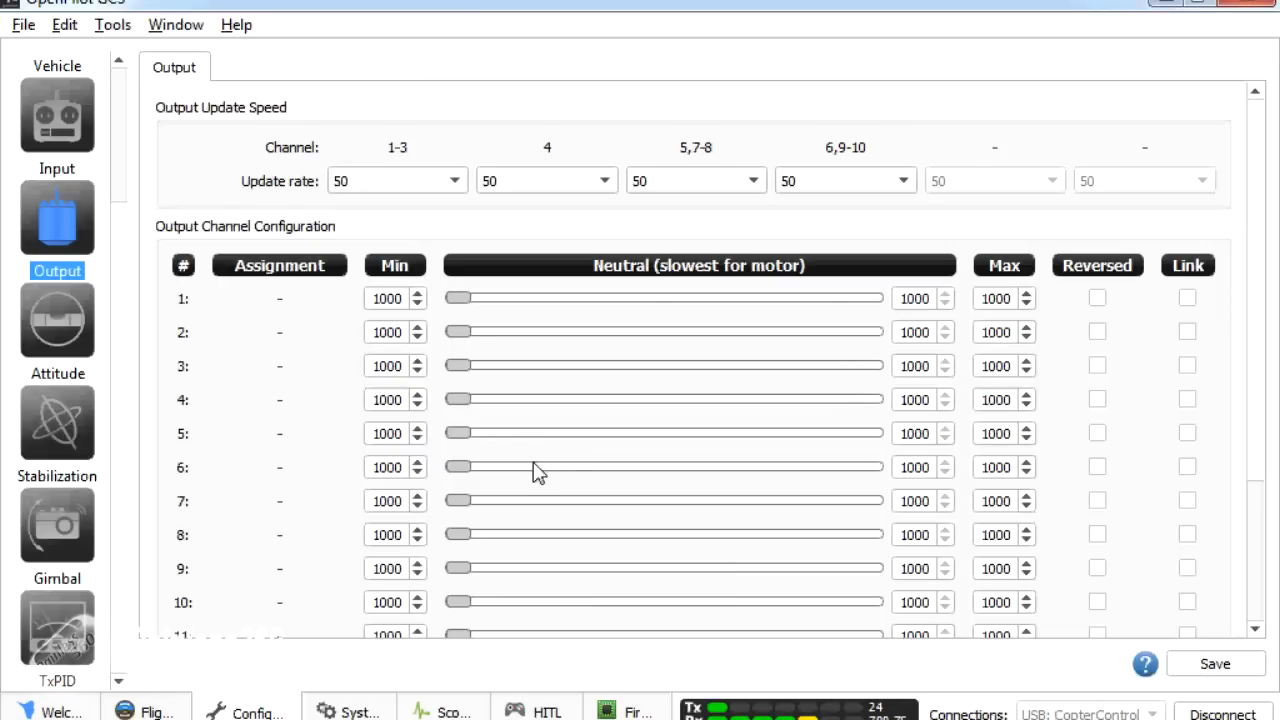
{"action": "mouse_move", "coordinate": [118, 264]}
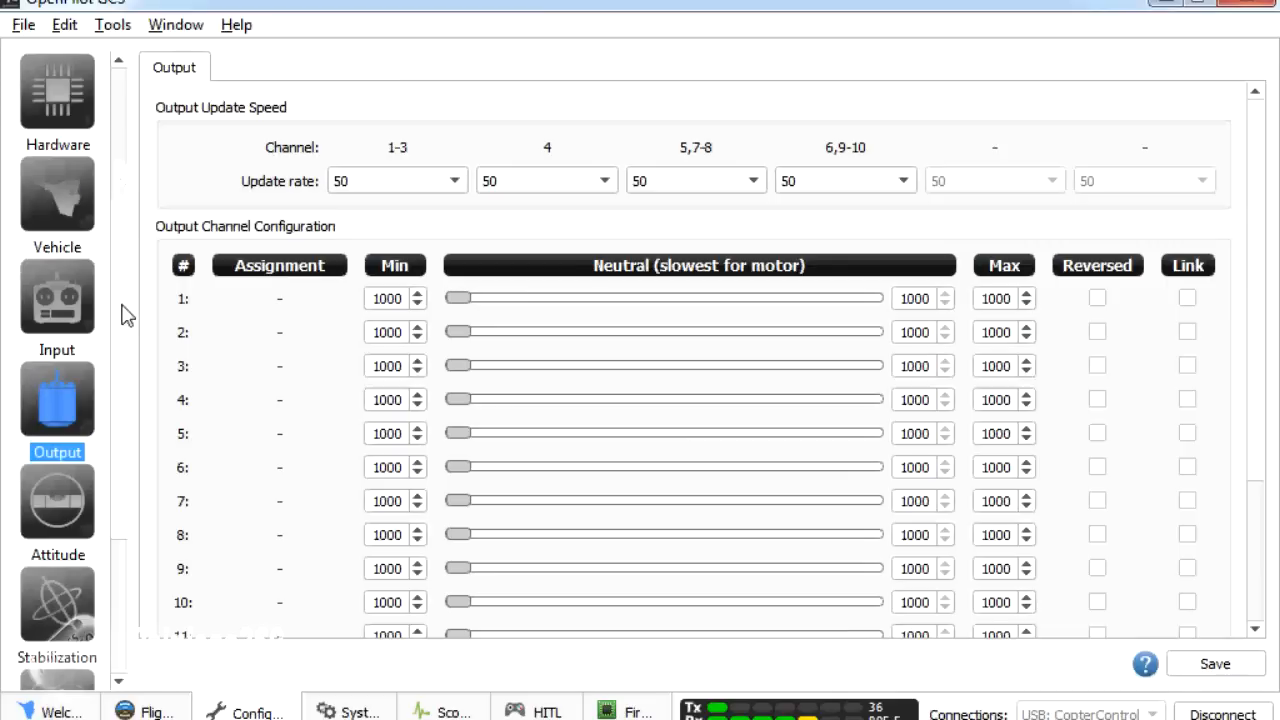
{"action": "scroll", "scroll_direction": "down", "scroll_amount": 3}
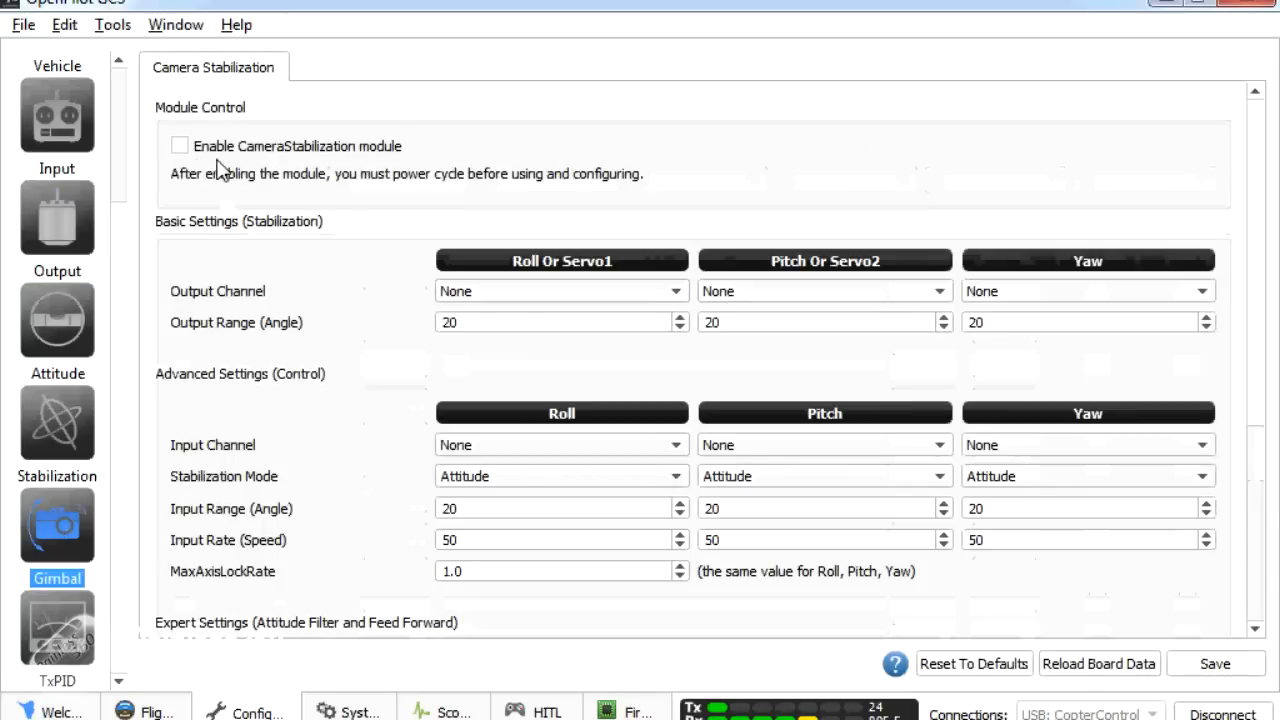
{"action": "mouse_move", "coordinate": [300, 162]}
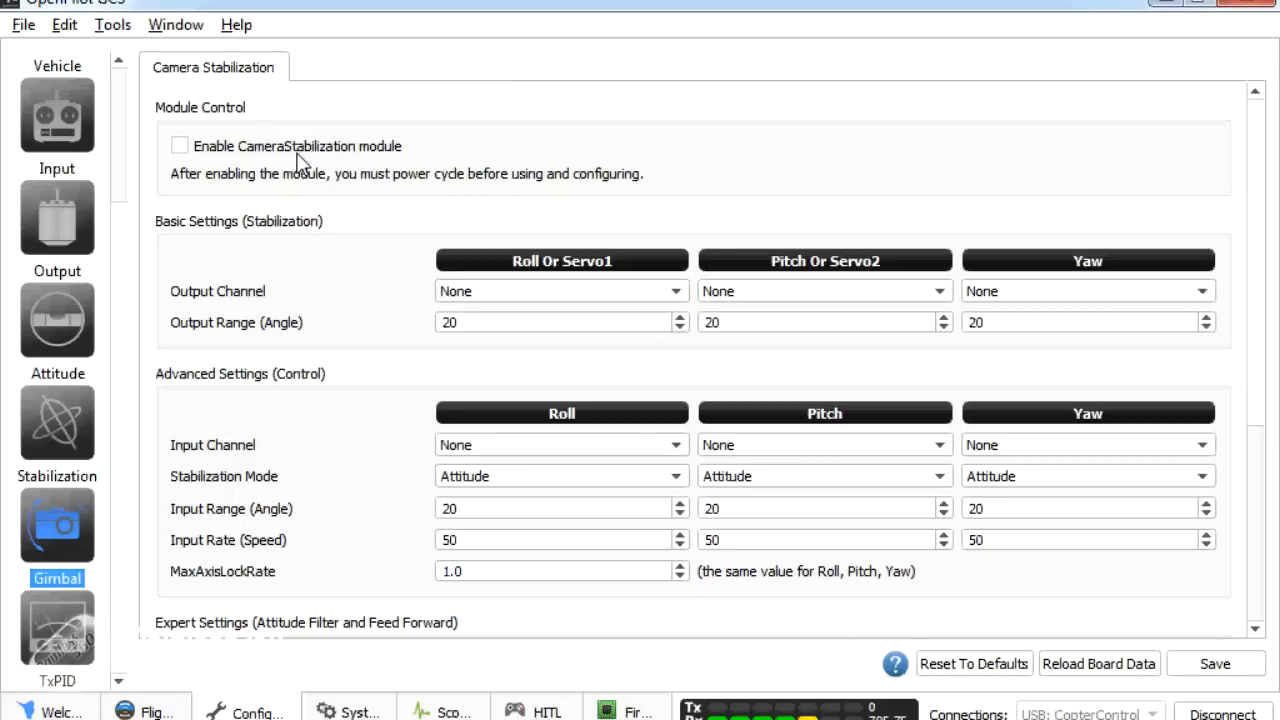
{"action": "mouse_move", "coordinate": [232, 198]}
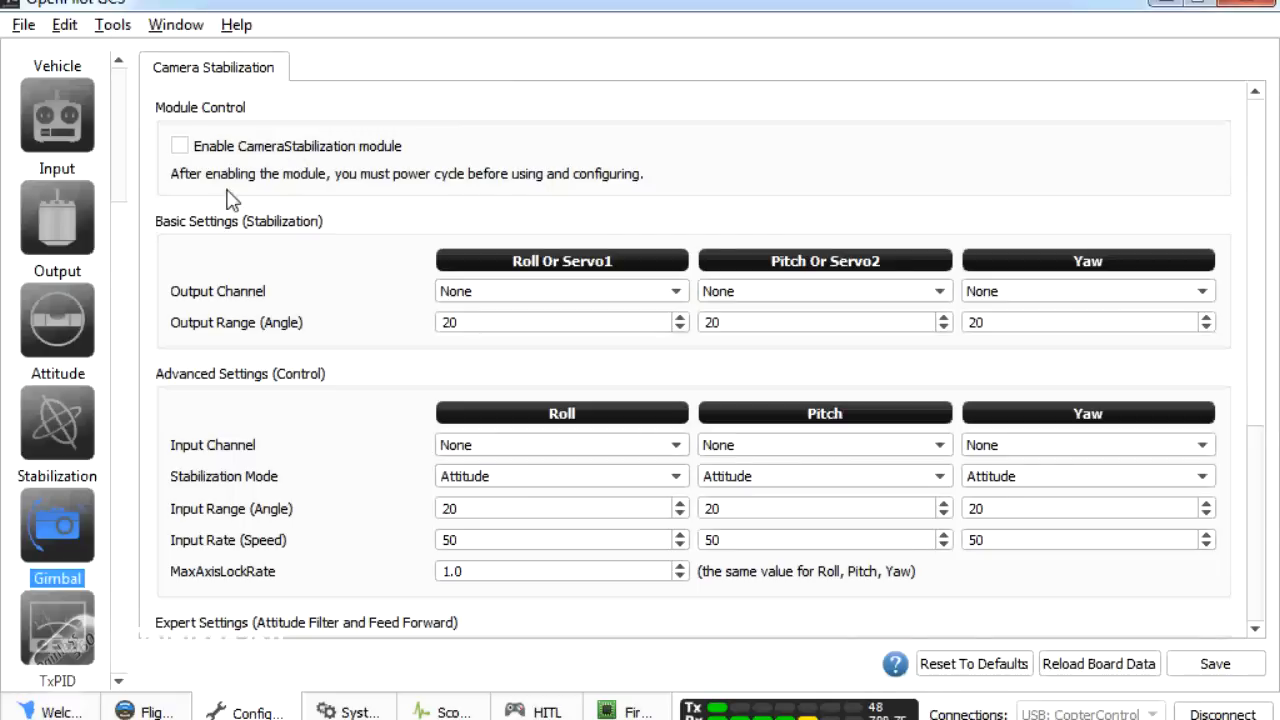
On the Output page give channel 6 a minimum of 1060 and tick its Reversed box.
{"action": "left_click", "coordinate": [56, 216]}
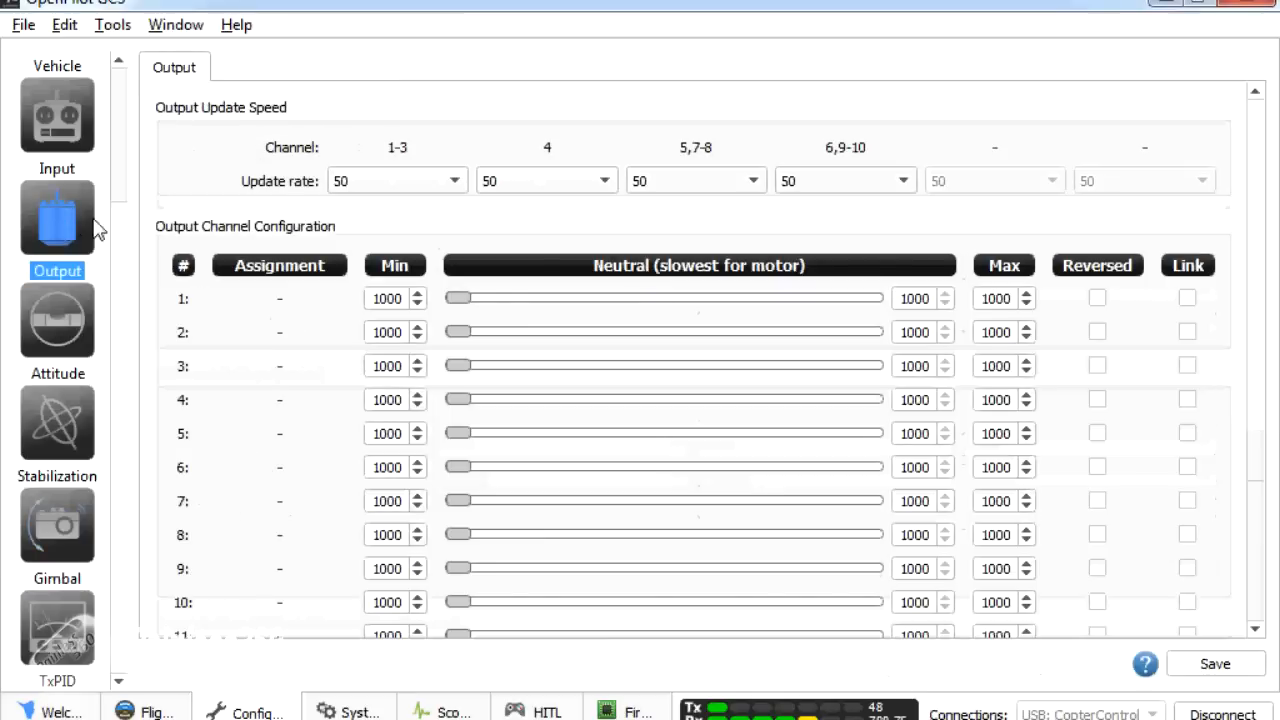
{"action": "mouse_move", "coordinate": [484, 218]}
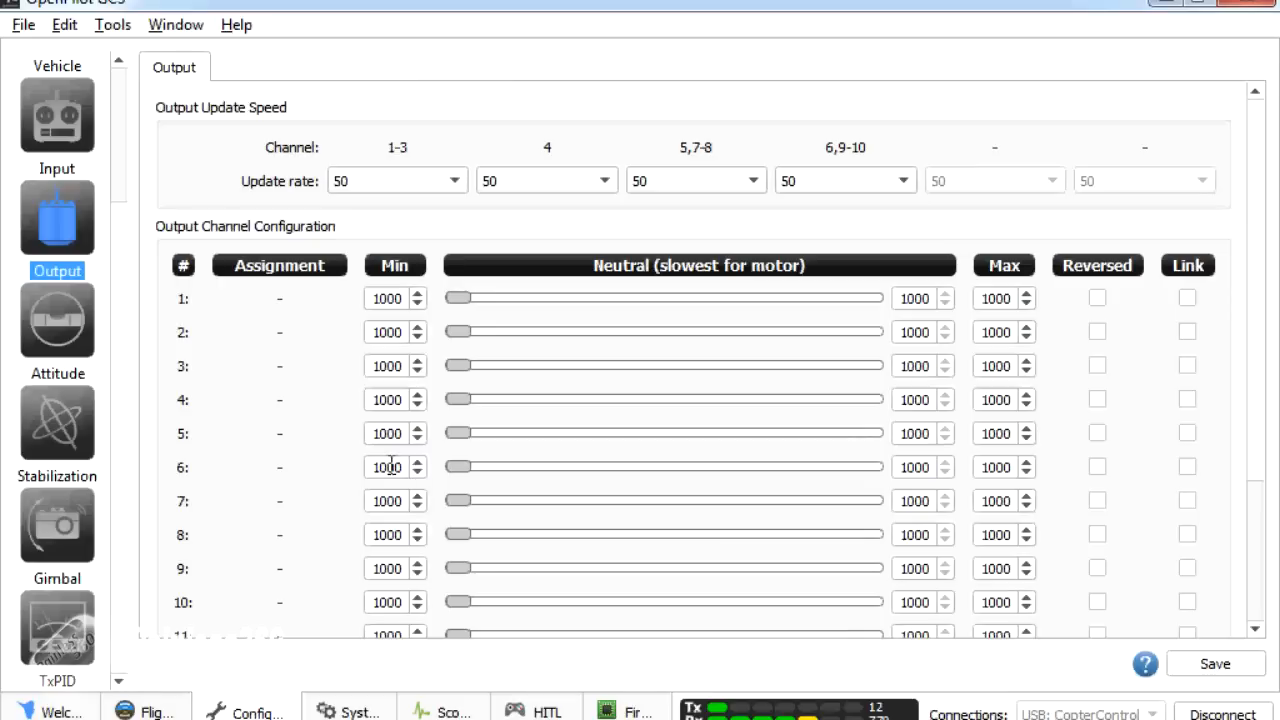
{"action": "left_click", "coordinate": [420, 462]}
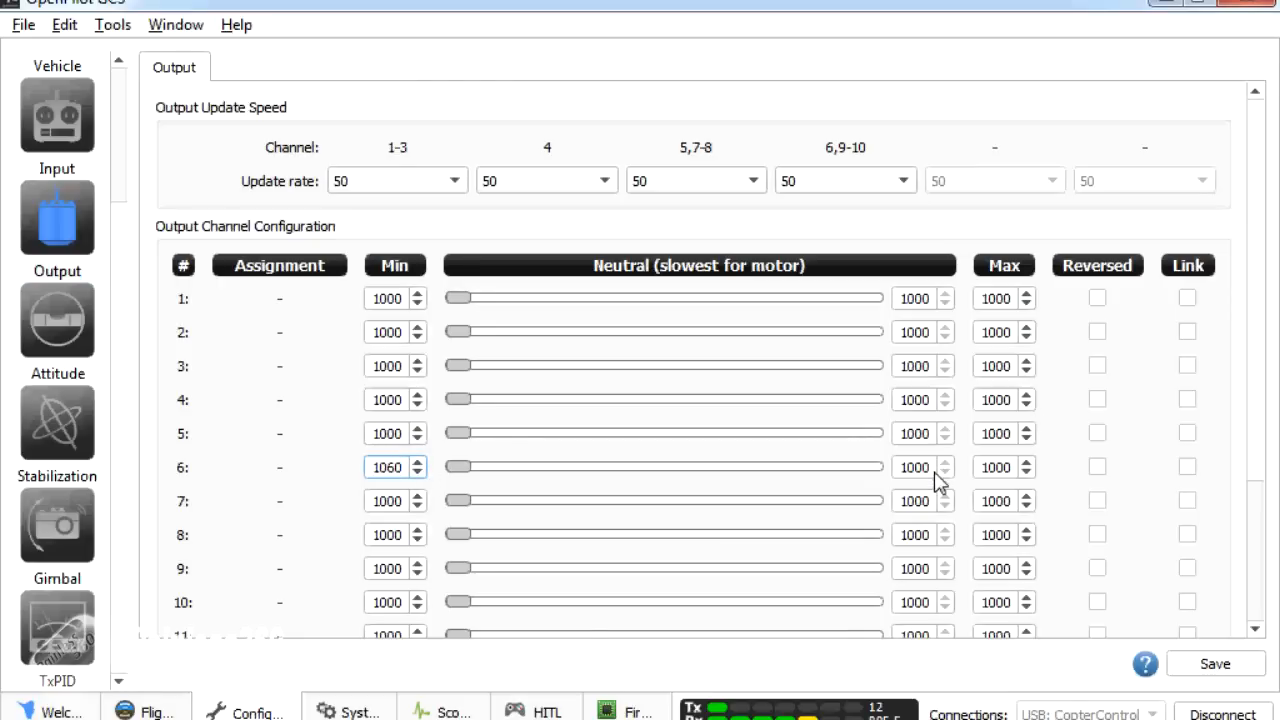
{"action": "left_click", "coordinate": [1096, 468]}
{"action": "type", "text": "1980"}
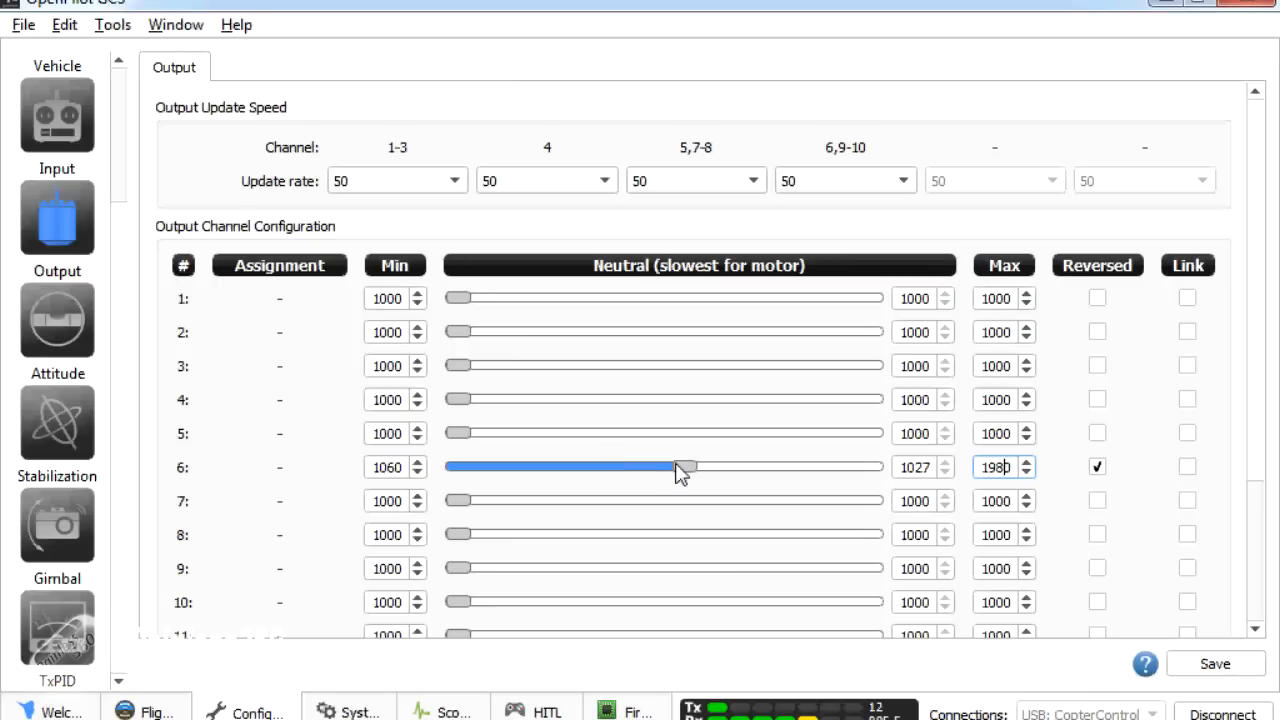
Slide channel 6's neutral down, back to mid-range, then fine-tune it to 1499.
{"action": "left_click_drag", "start_coordinate": [680, 468], "coordinate": [470, 468]}
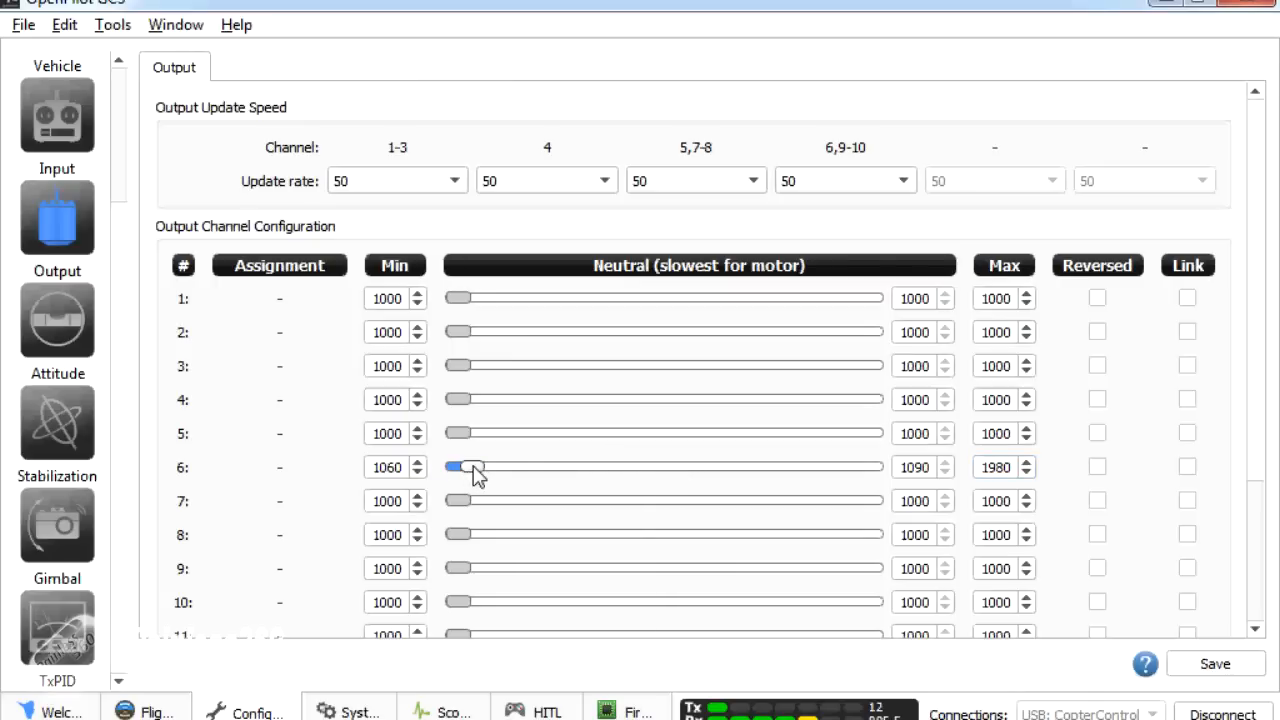
{"action": "left_click_drag", "start_coordinate": [470, 468], "coordinate": [656, 468]}
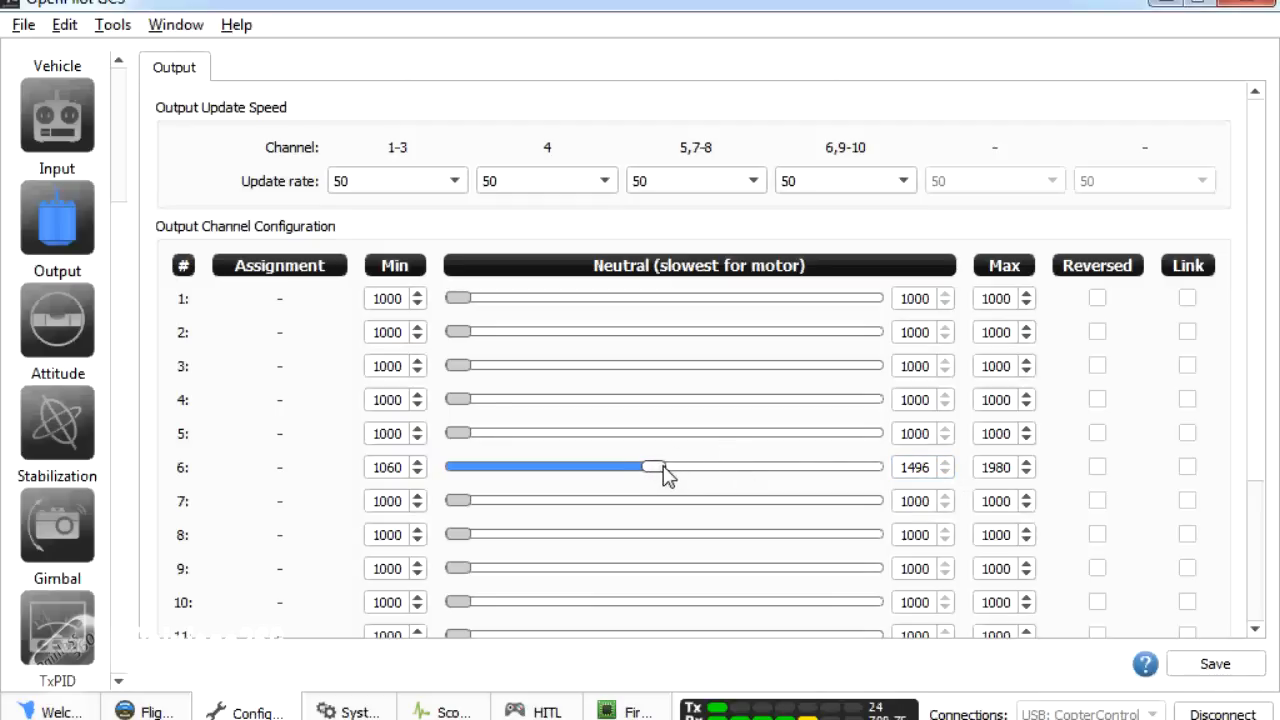
{"action": "left_click_drag", "start_coordinate": [652, 468], "coordinate": [660, 468]}
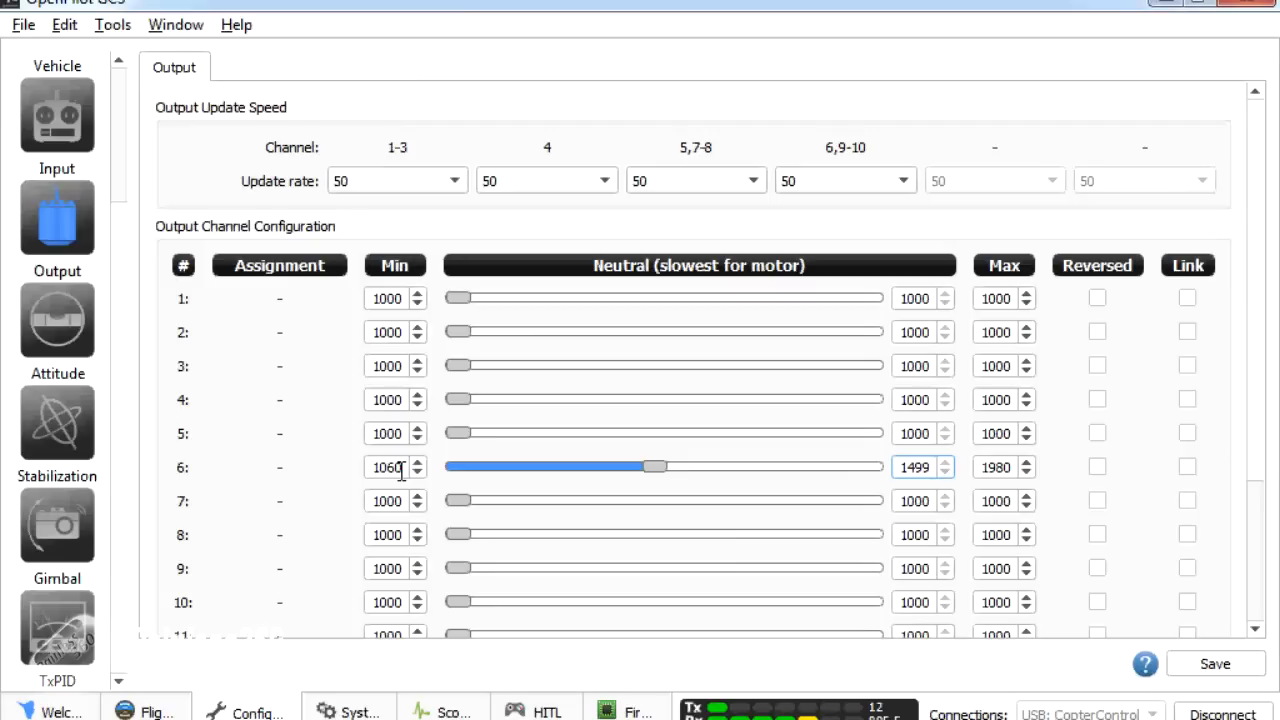
{"action": "mouse_move", "coordinate": [1004, 470]}
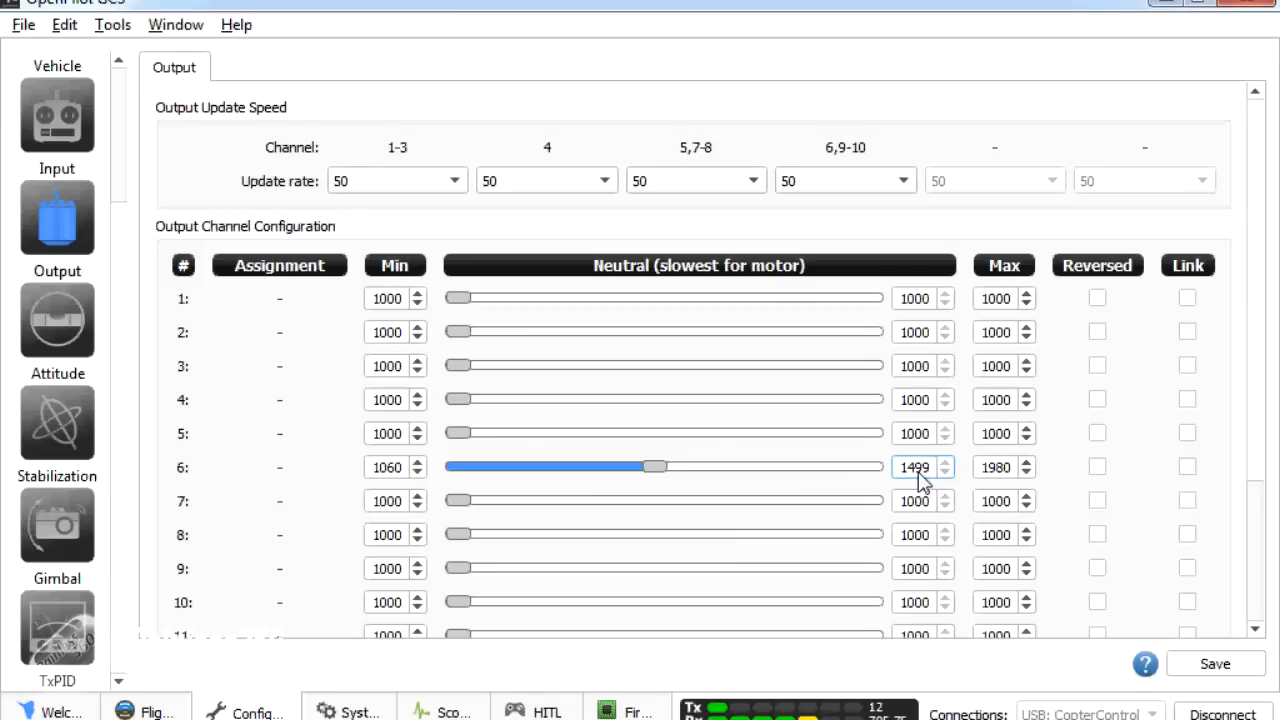
{"action": "mouse_move", "coordinate": [600, 458]}
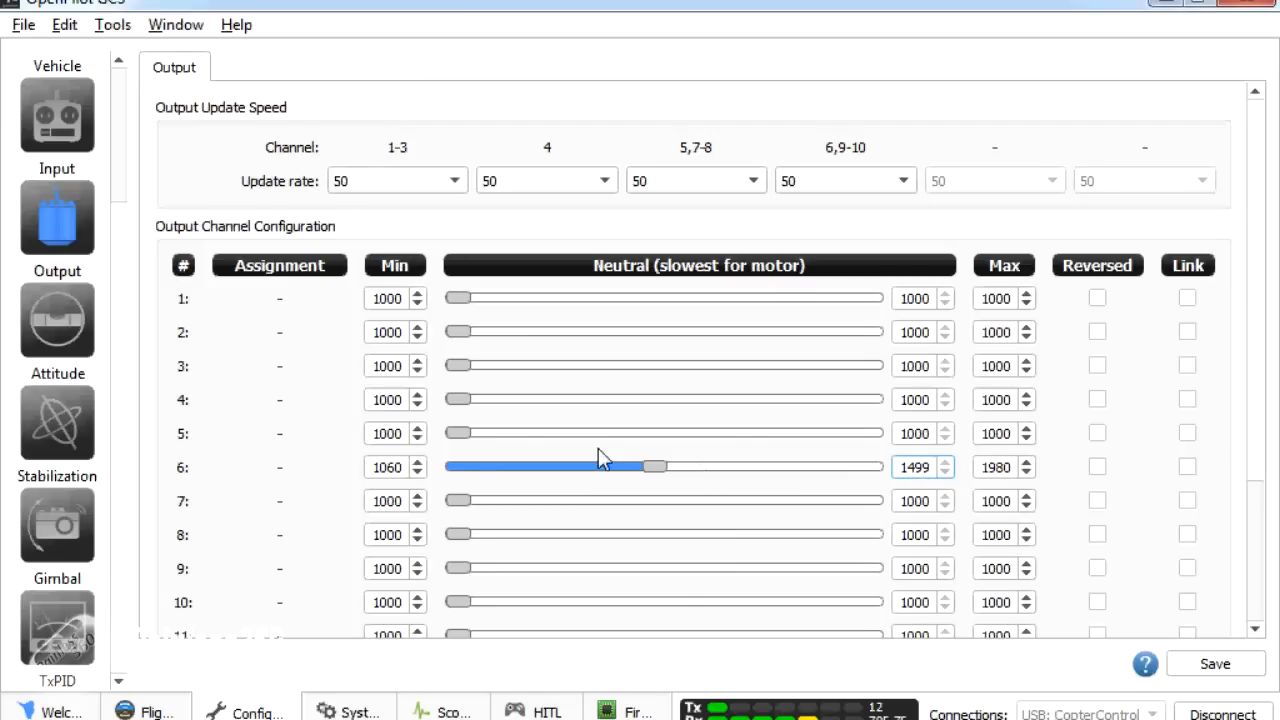
{"action": "mouse_move", "coordinate": [230, 476]}
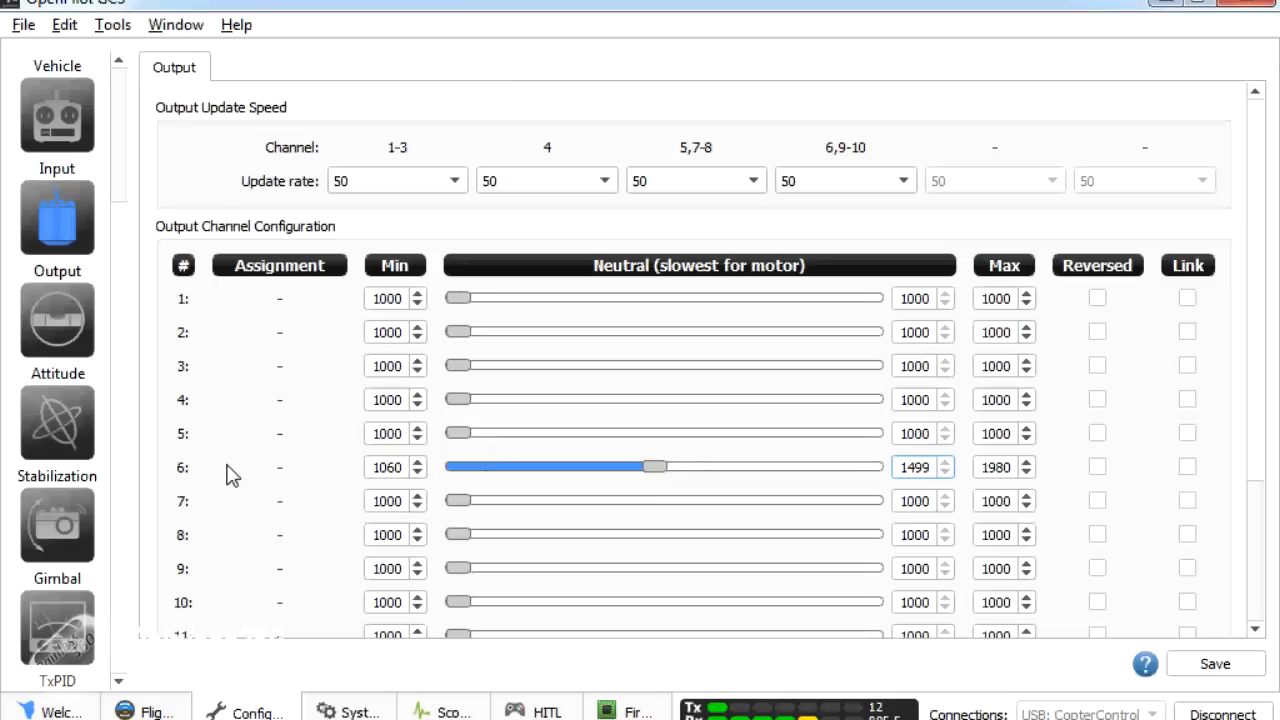
{"action": "mouse_move", "coordinate": [220, 476]}
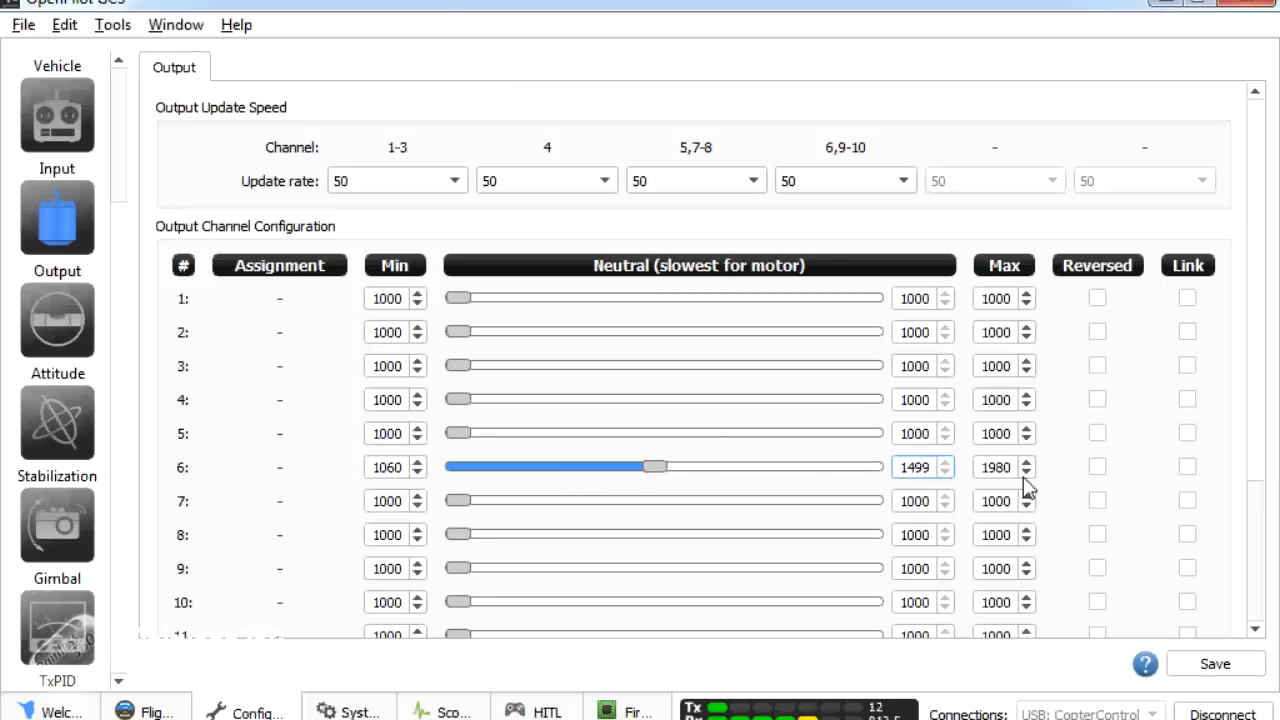
{"action": "mouse_move", "coordinate": [784, 220]}
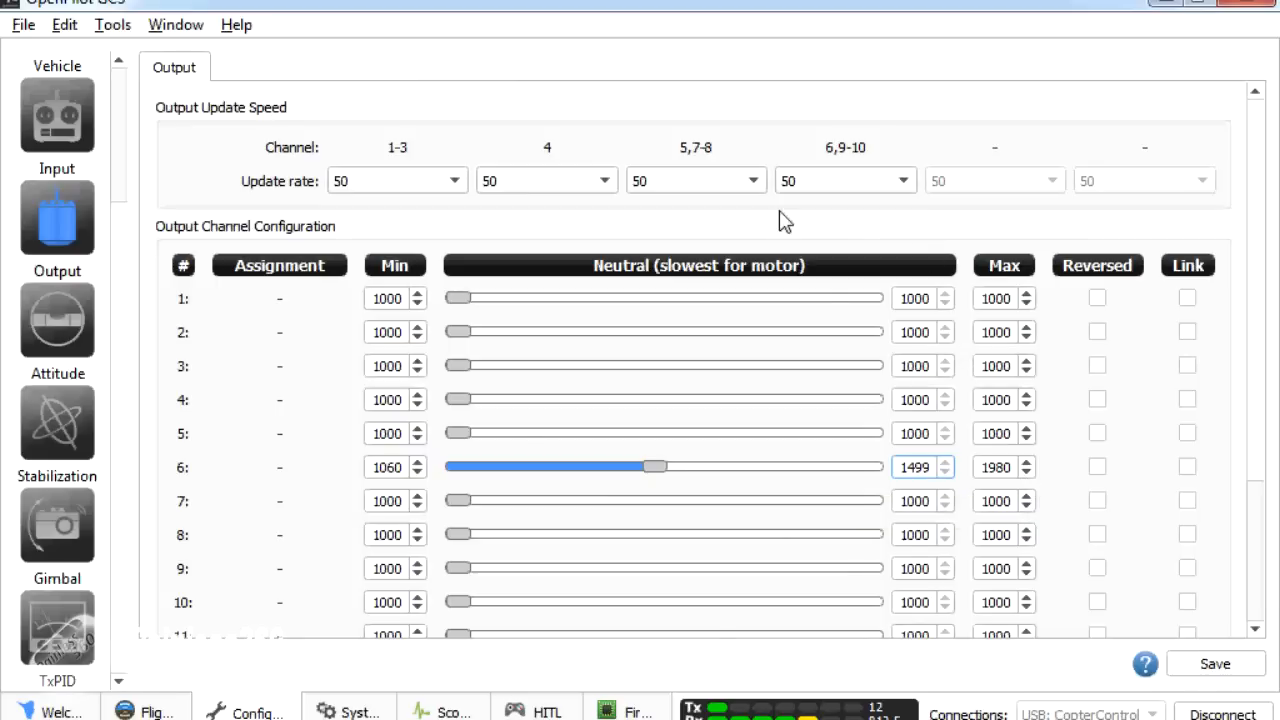
{"action": "mouse_move", "coordinate": [788, 180]}
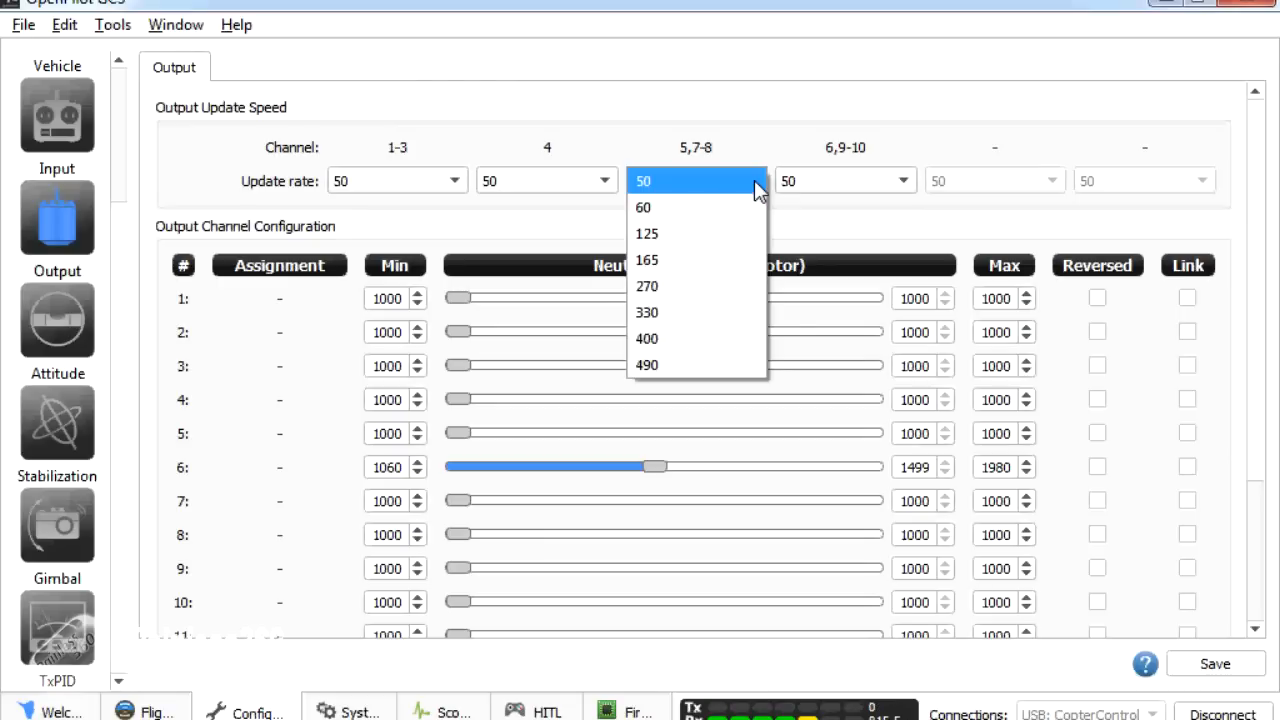
{"action": "mouse_move", "coordinate": [700, 188]}
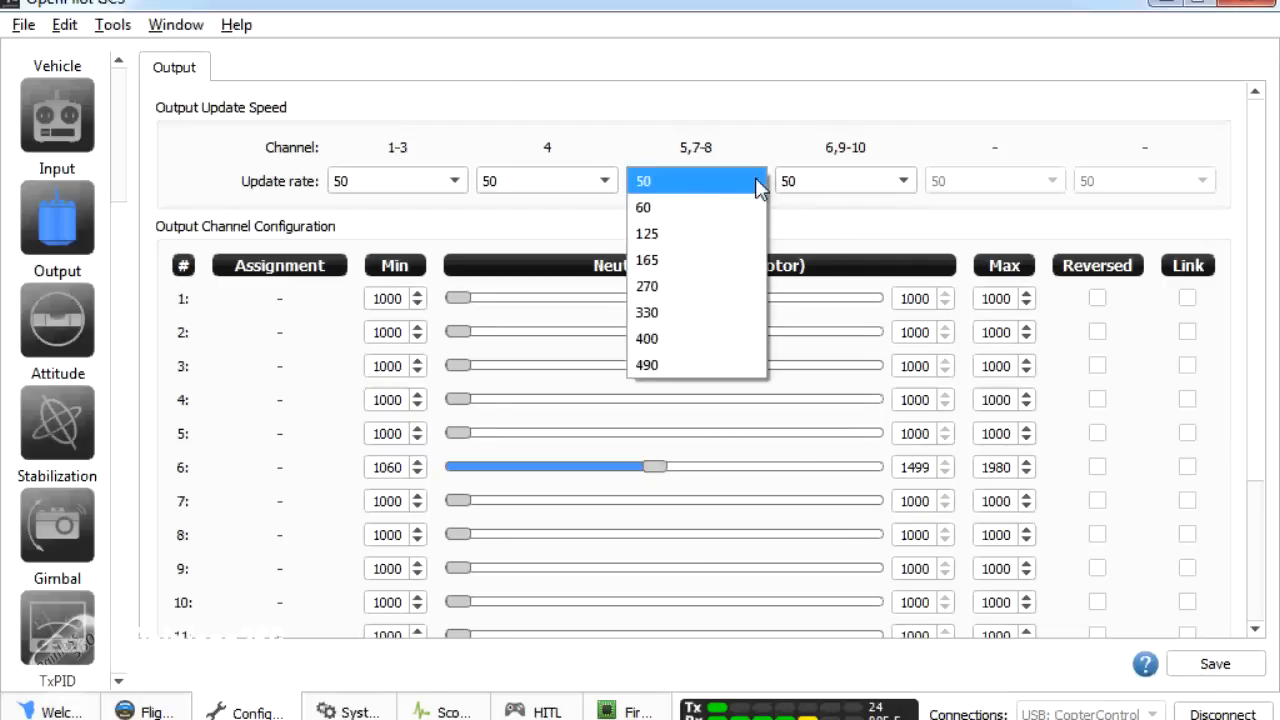
{"action": "mouse_move", "coordinate": [680, 312]}
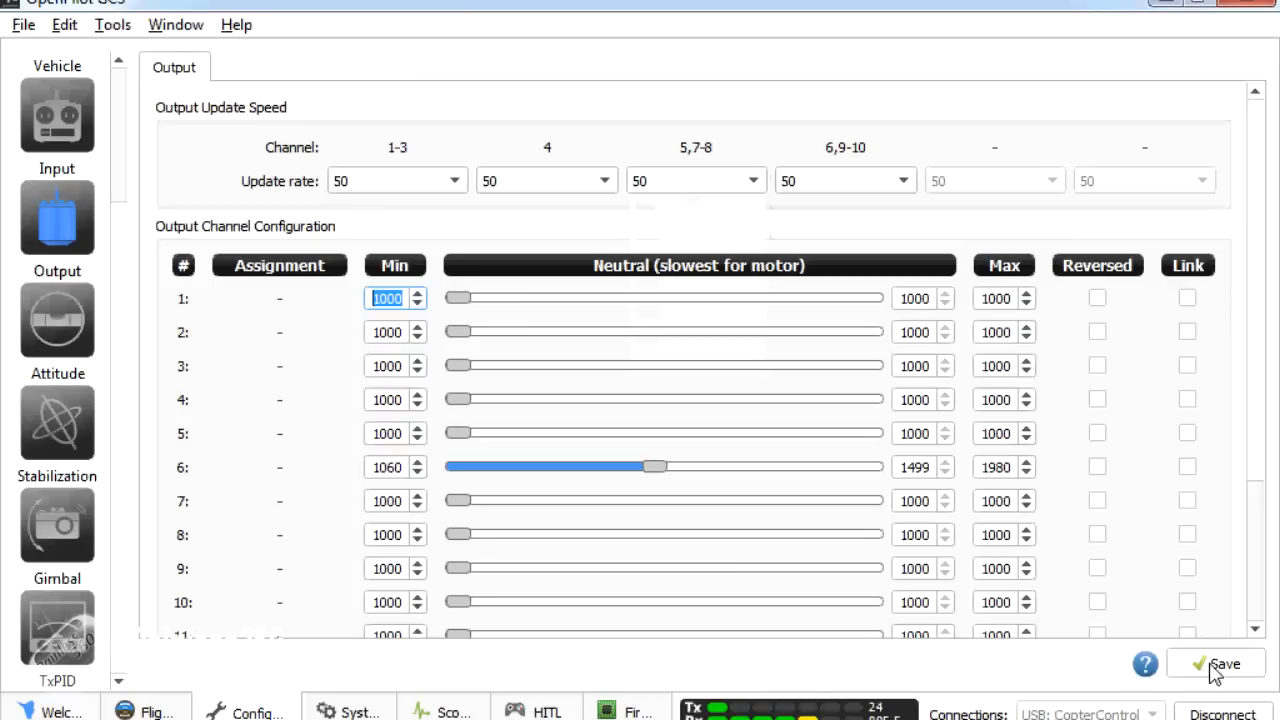
{"action": "mouse_move", "coordinate": [710, 432]}
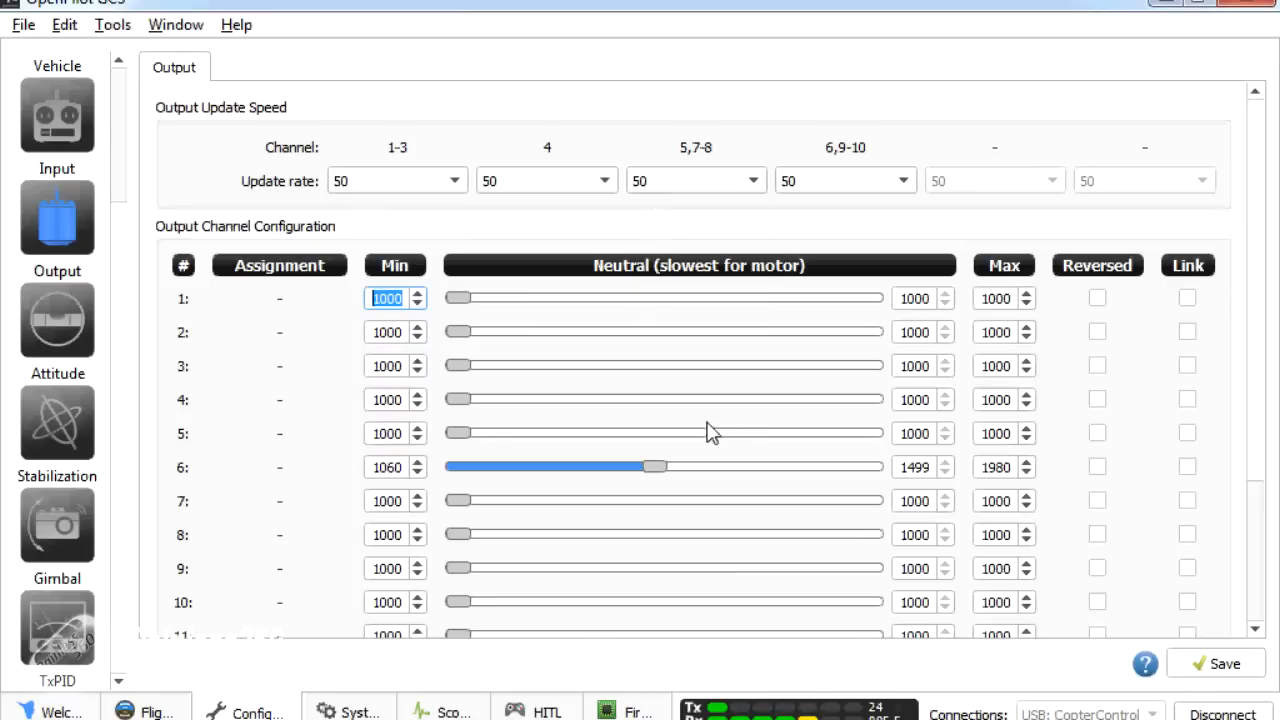
{"action": "mouse_move", "coordinate": [328, 442]}
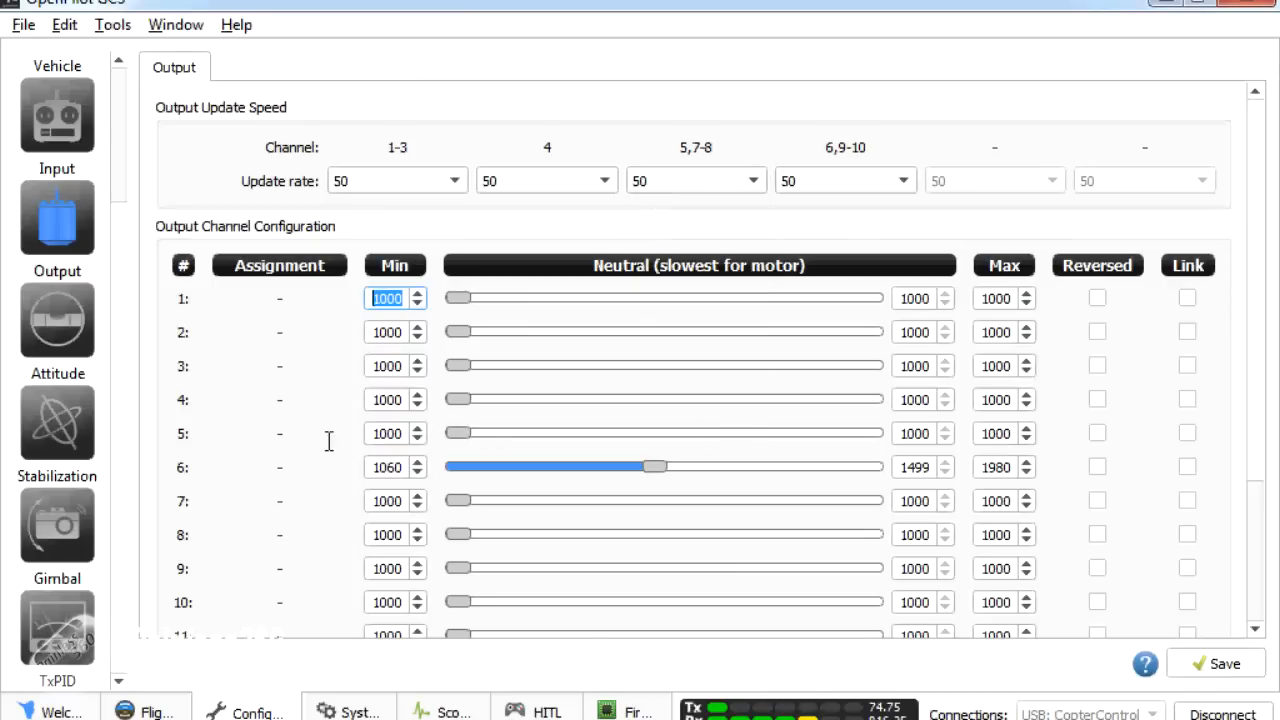
On the Gimbal page tick 'Enable CameraStabilization module' and save it to the board.
{"action": "left_click", "coordinate": [1096, 298]}
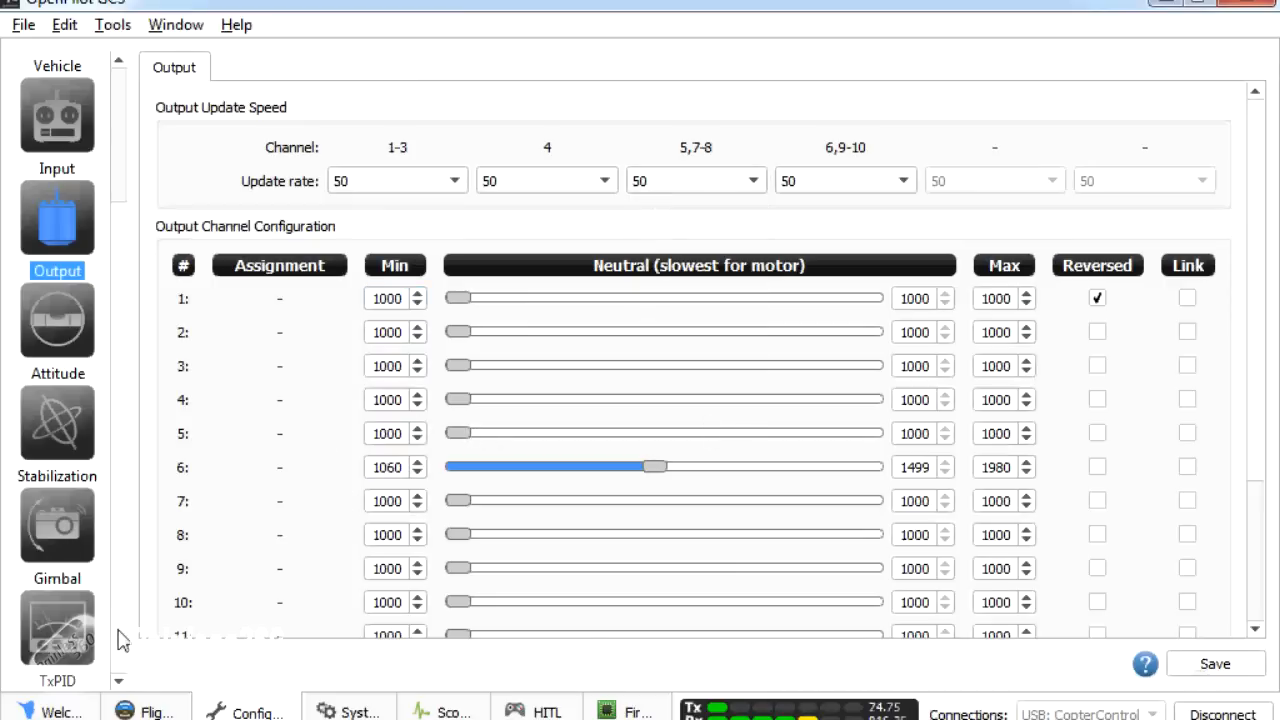
{"action": "left_click", "coordinate": [56, 524]}
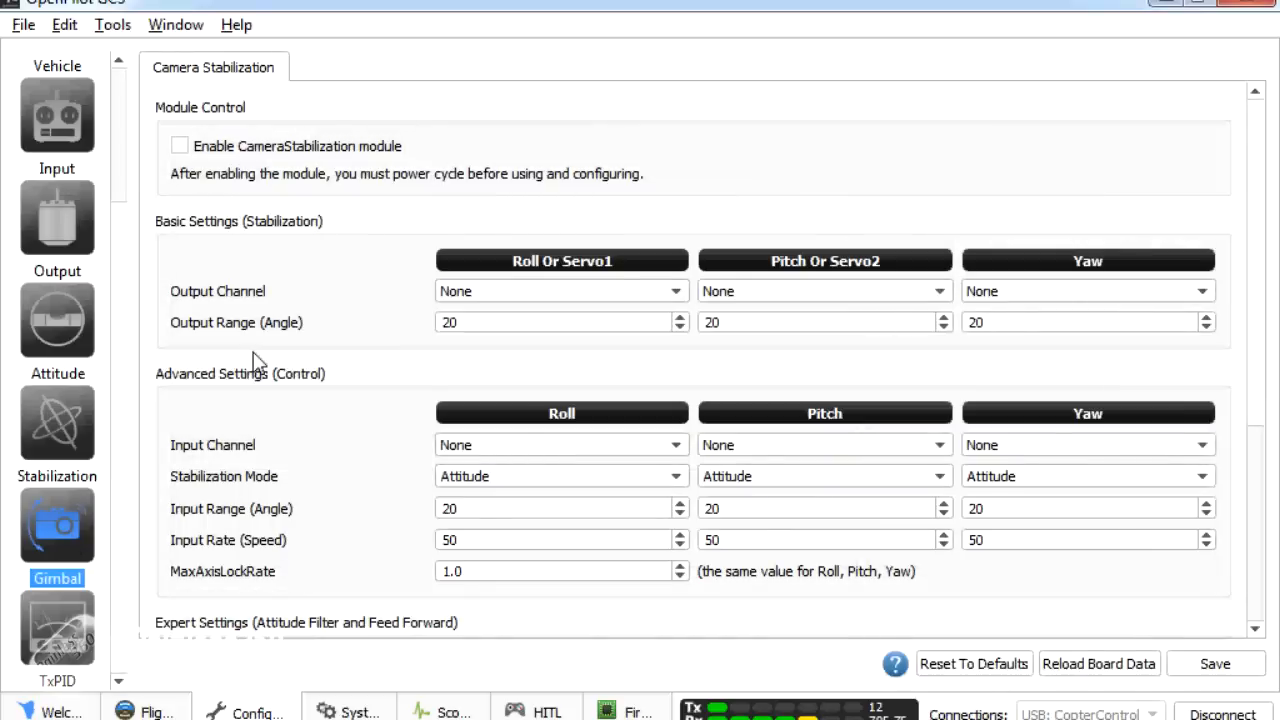
{"action": "mouse_move", "coordinate": [270, 204]}
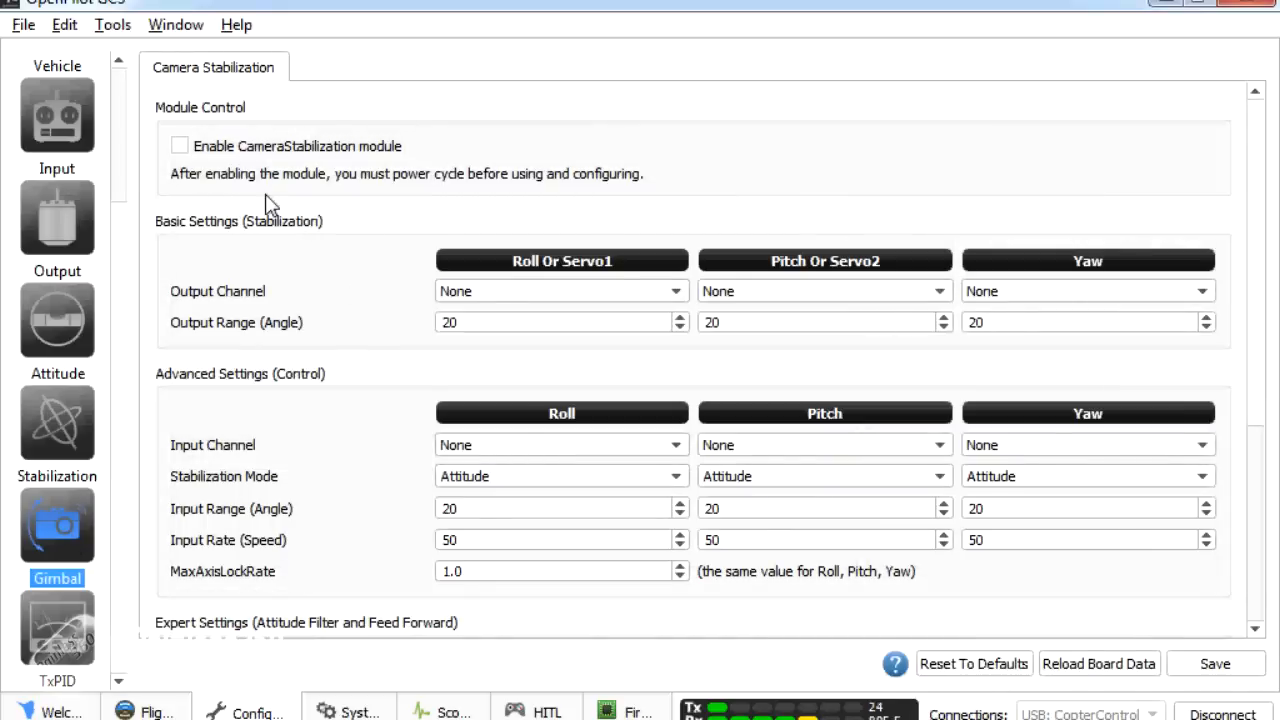
{"action": "mouse_move", "coordinate": [204, 164]}
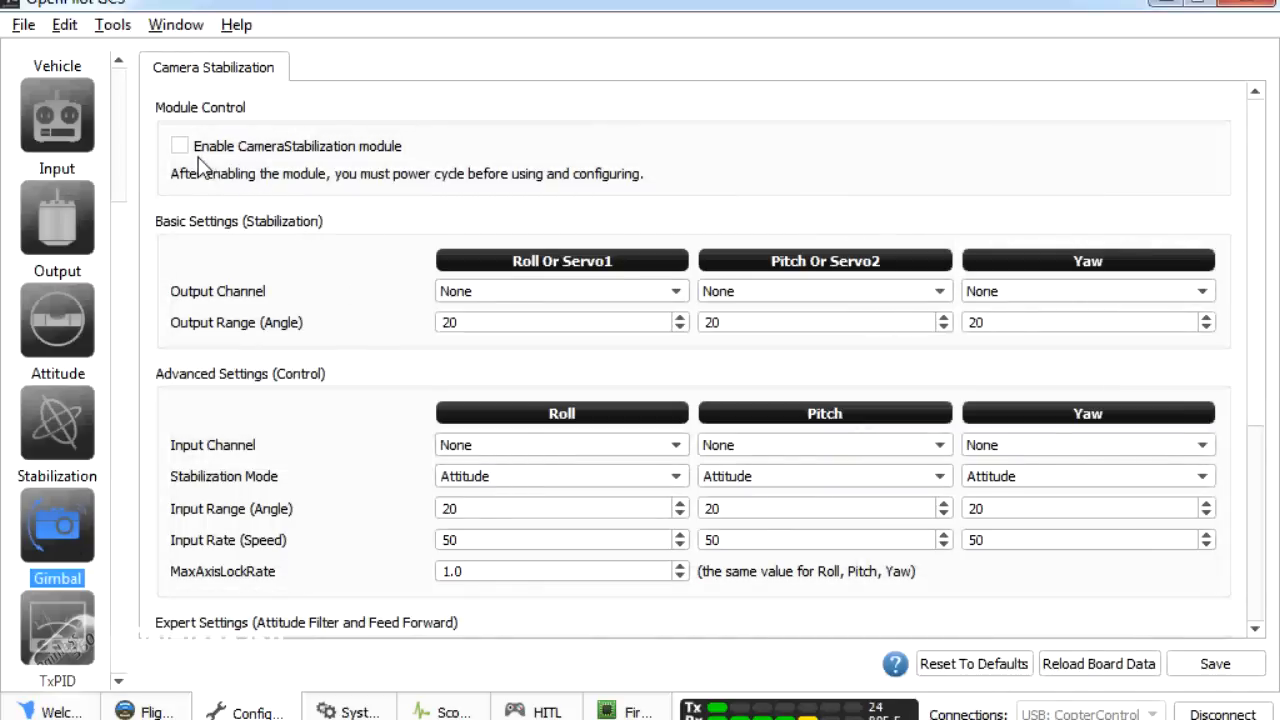
{"action": "mouse_move", "coordinate": [188, 160]}
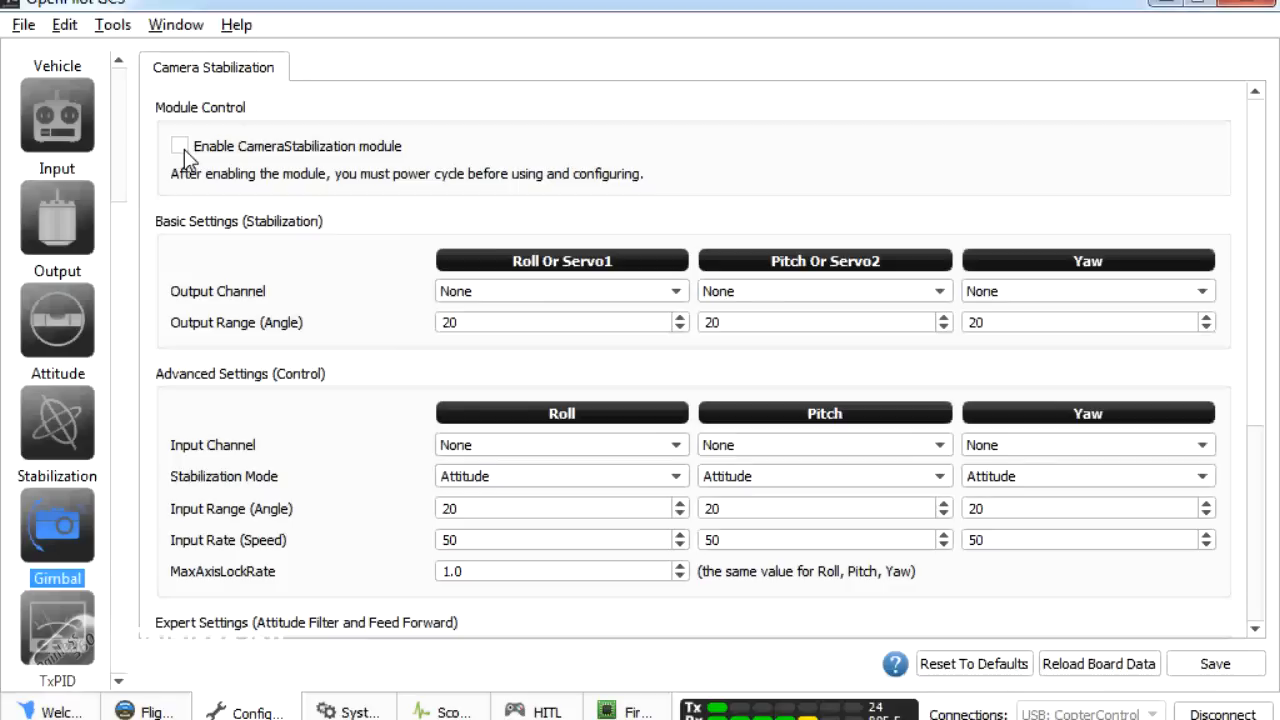
{"action": "left_click", "coordinate": [180, 146]}
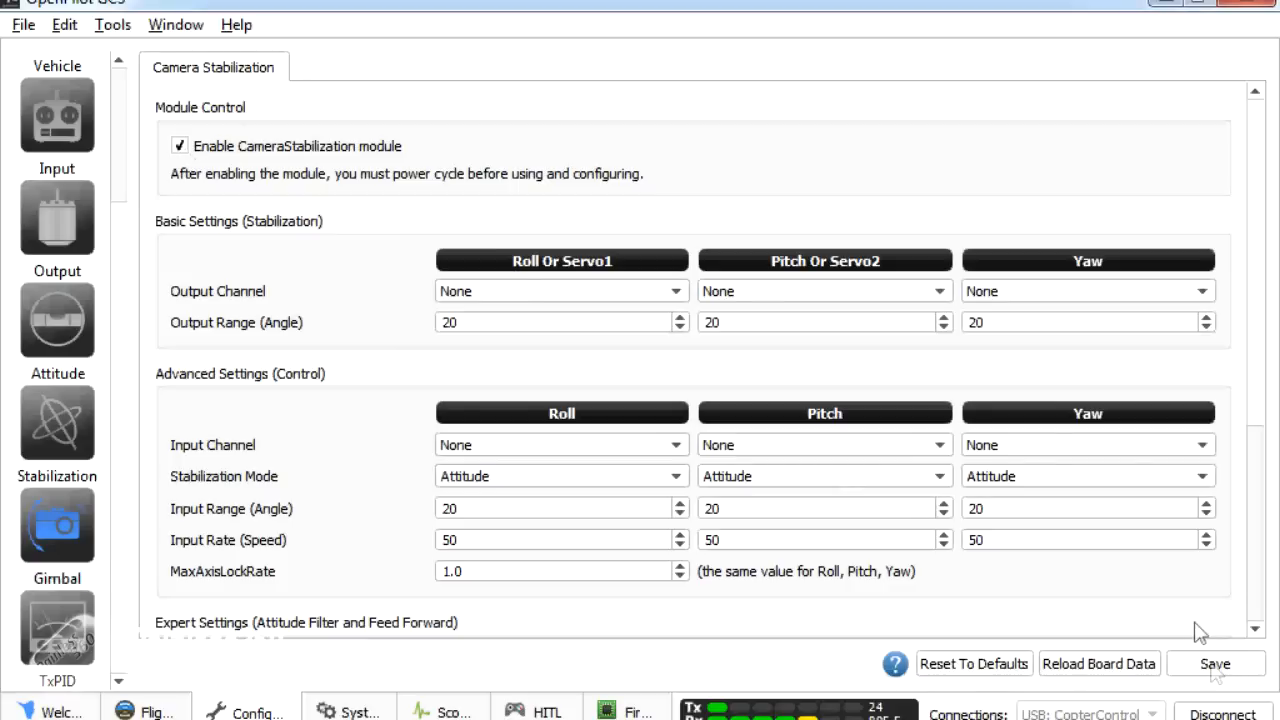
{"action": "left_click", "coordinate": [1216, 664]}
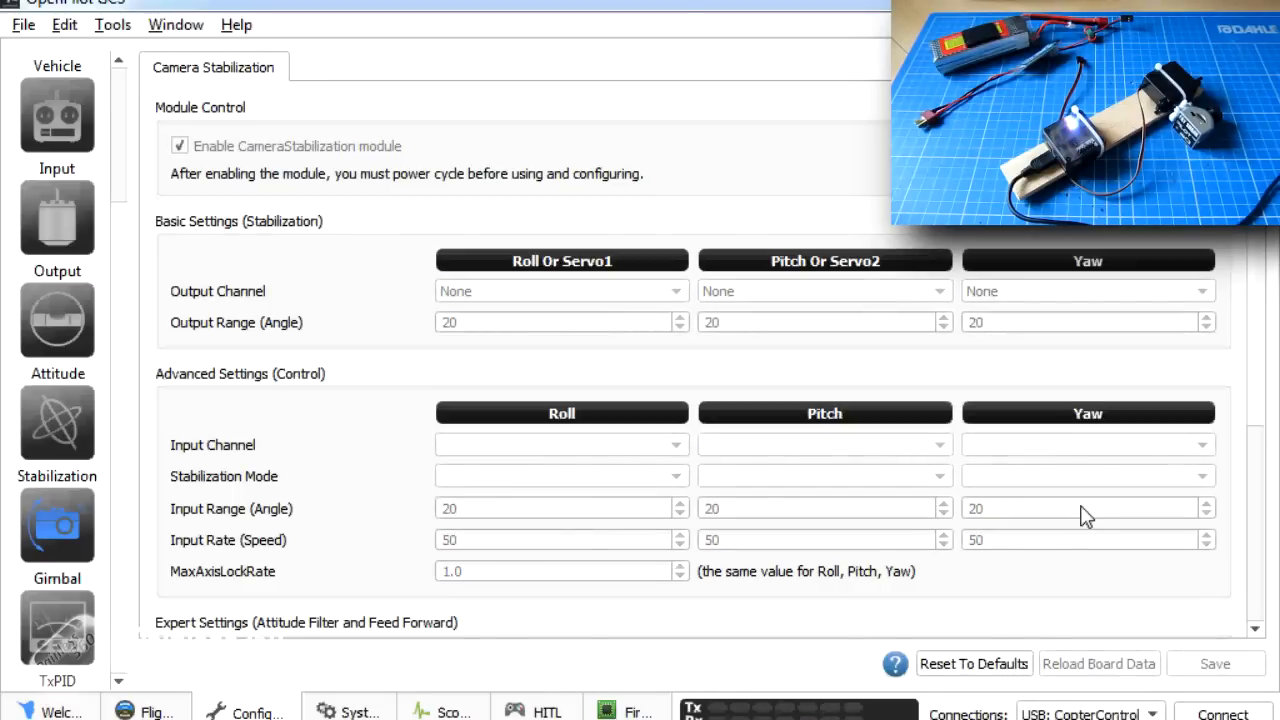
{"action": "mouse_move", "coordinate": [1088, 516]}
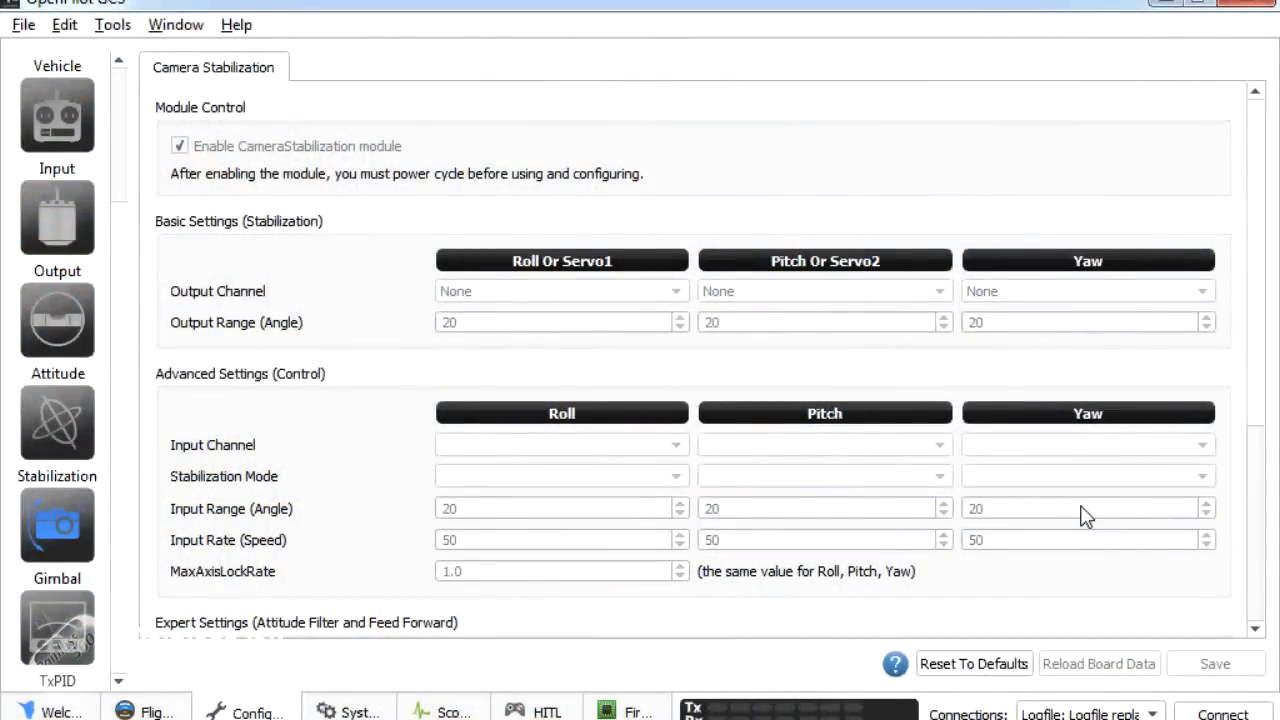
Reconnect the board, route Pitch Or Servo2 output to Channel 6 and save.
{"action": "left_click", "coordinate": [1220, 712]}
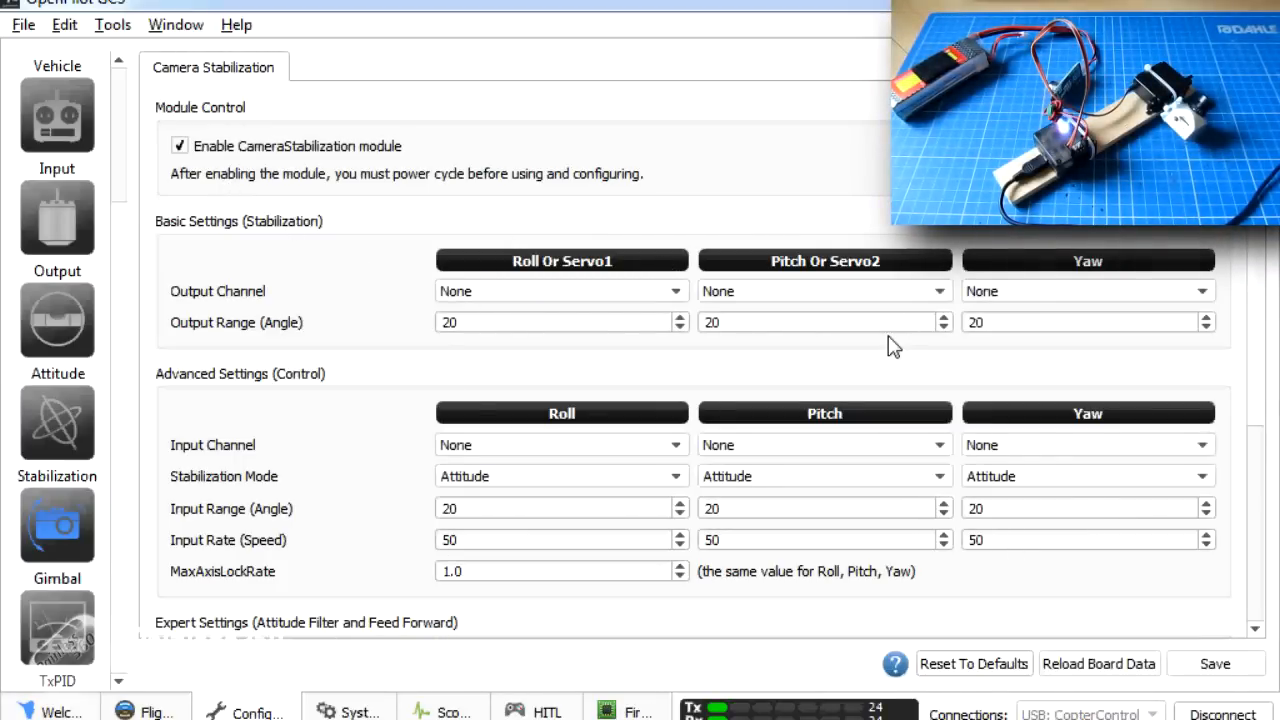
{"action": "left_click", "coordinate": [824, 292]}
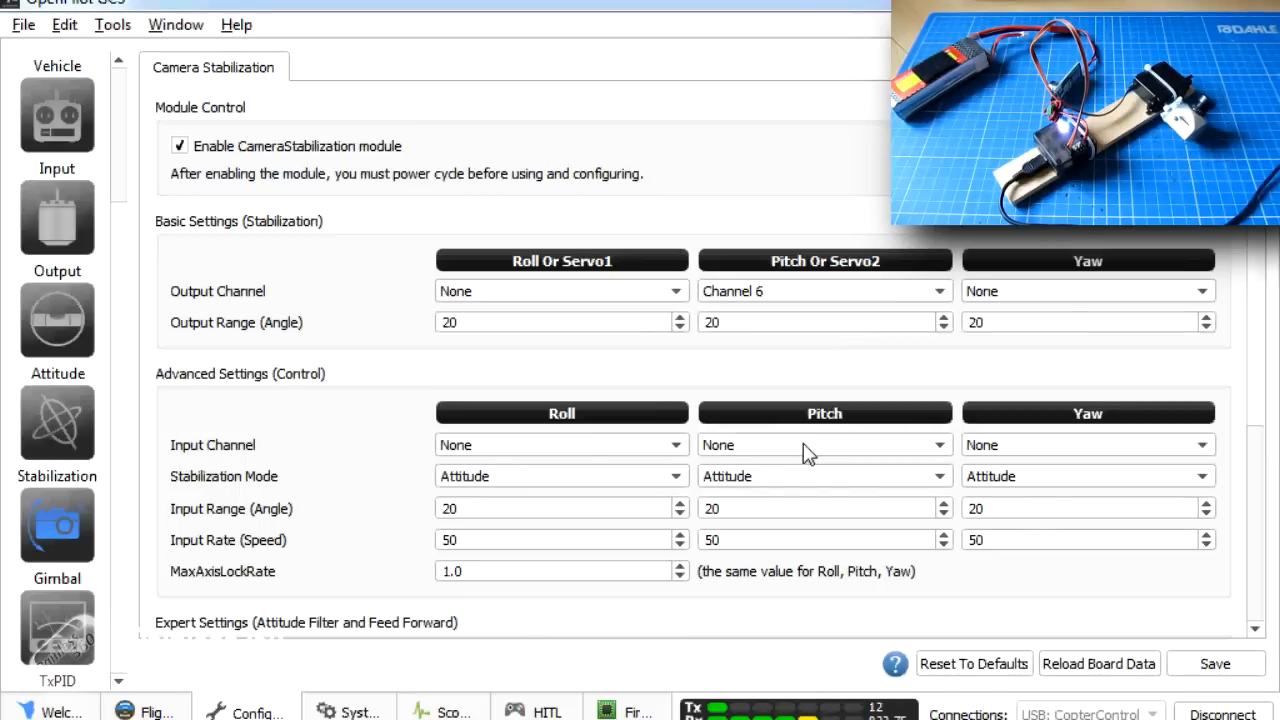
{"action": "mouse_move", "coordinate": [1198, 656]}
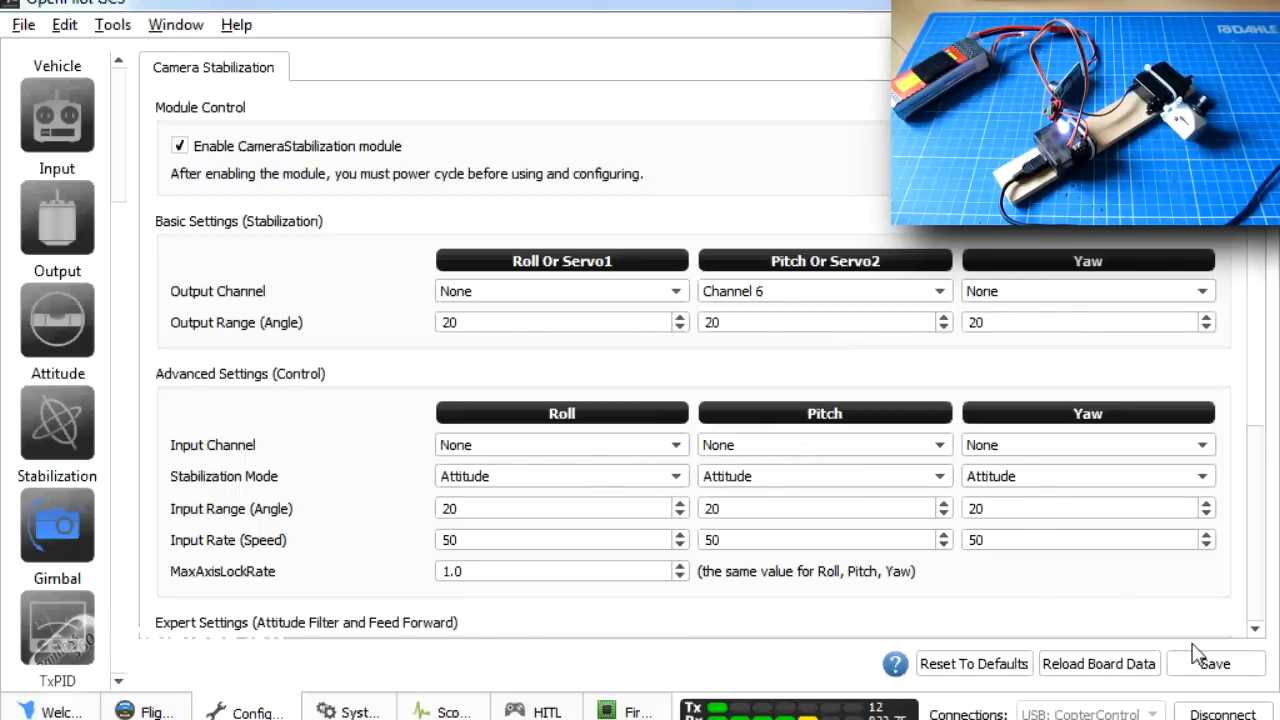
{"action": "left_click", "coordinate": [1216, 664]}
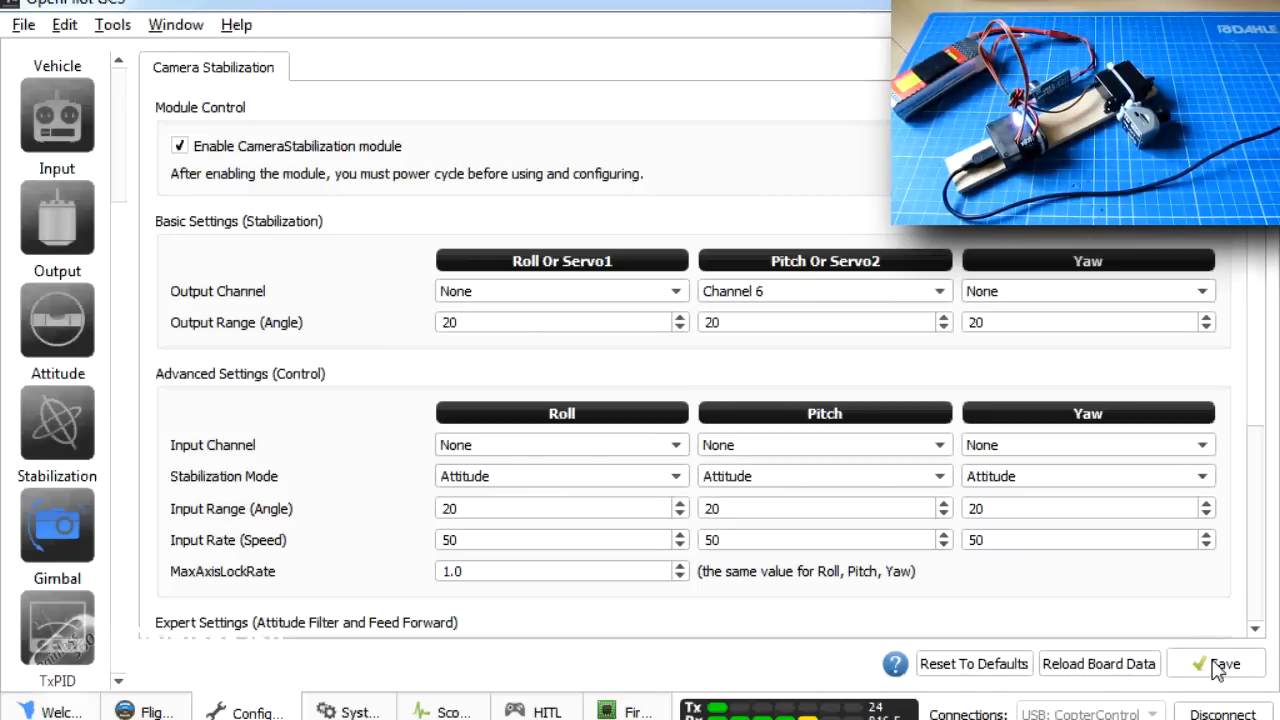
{"action": "mouse_move", "coordinate": [1044, 556]}
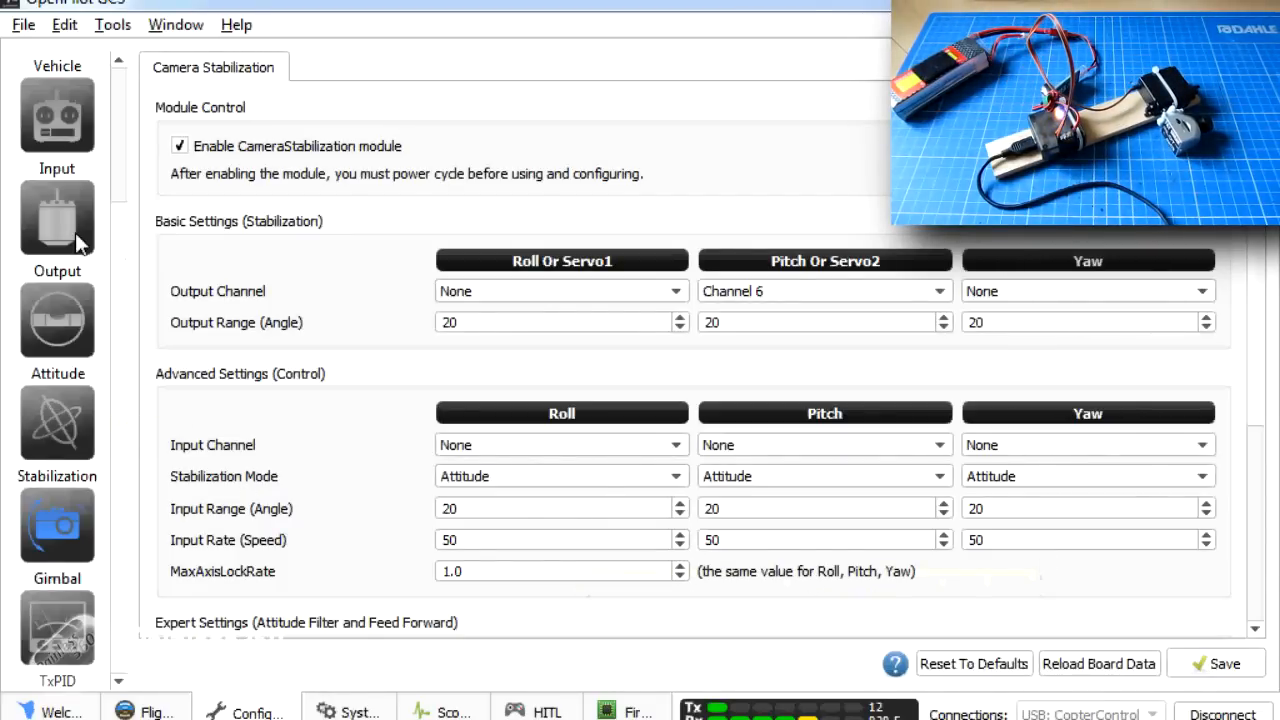
On the Output page tick then untick Reversed for channel 6 without saving.
{"action": "left_click", "coordinate": [56, 216]}
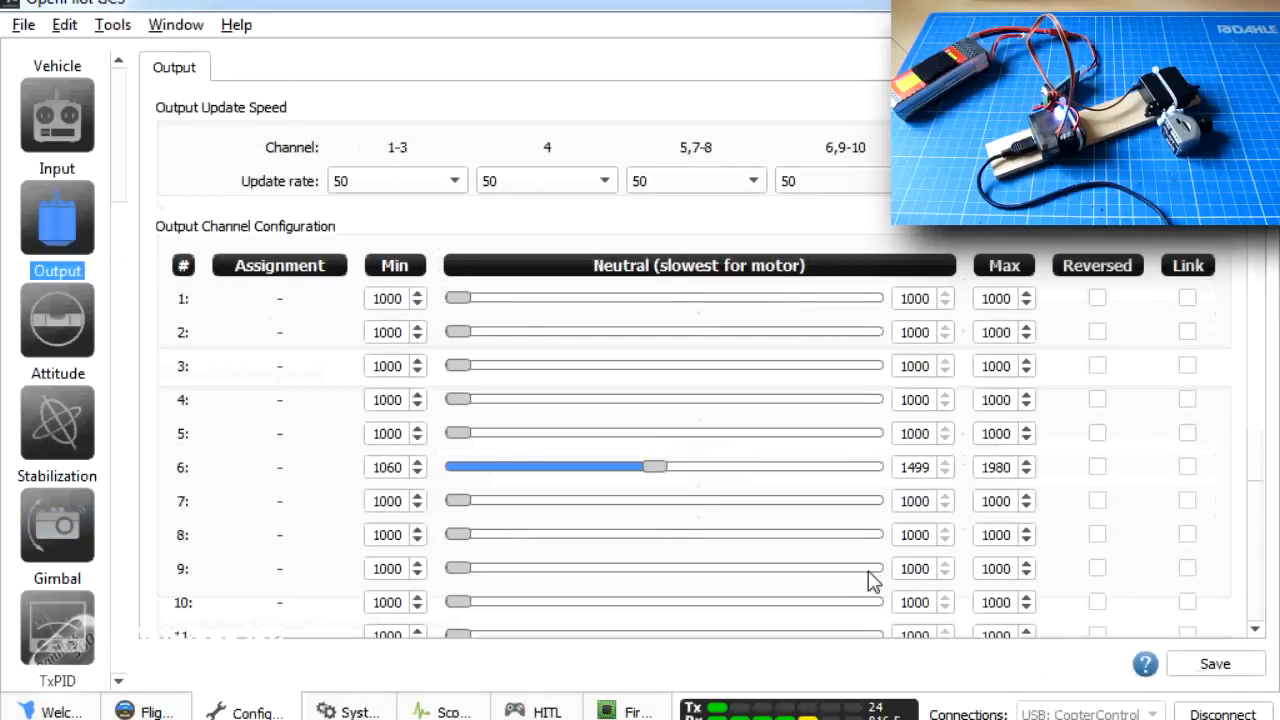
{"action": "left_click", "coordinate": [1096, 468]}
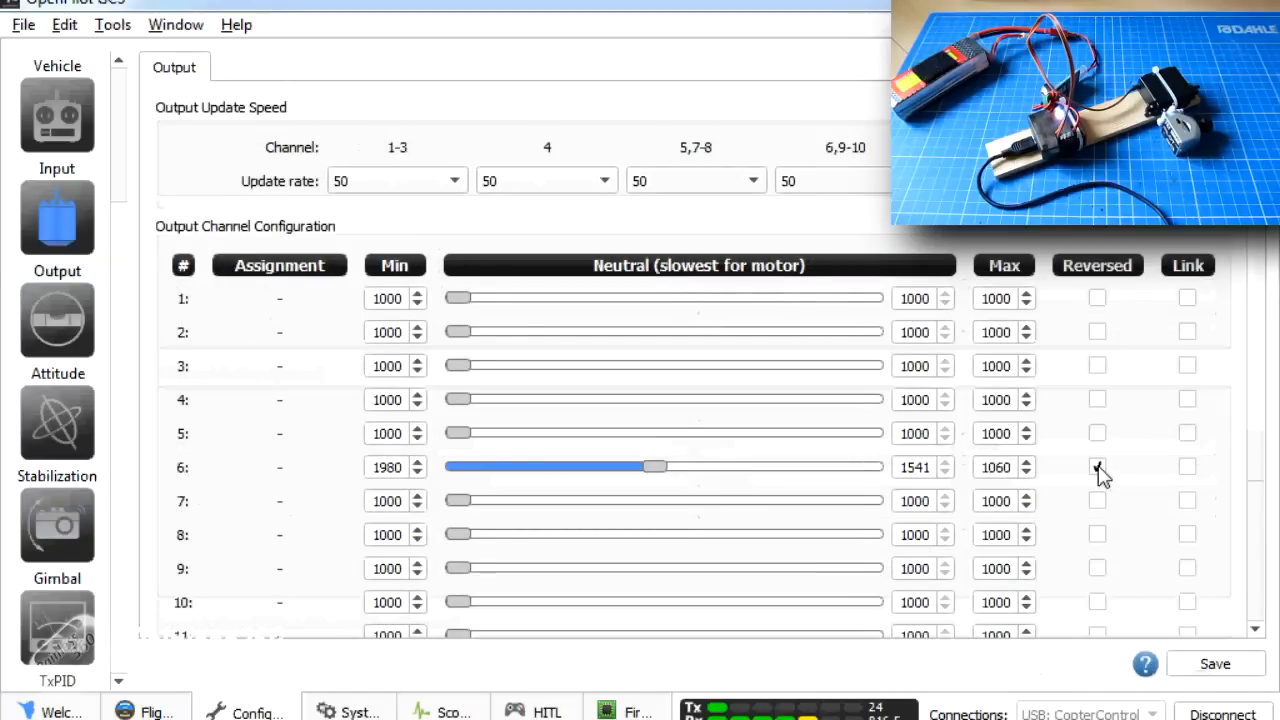
{"action": "left_click", "coordinate": [1096, 468]}
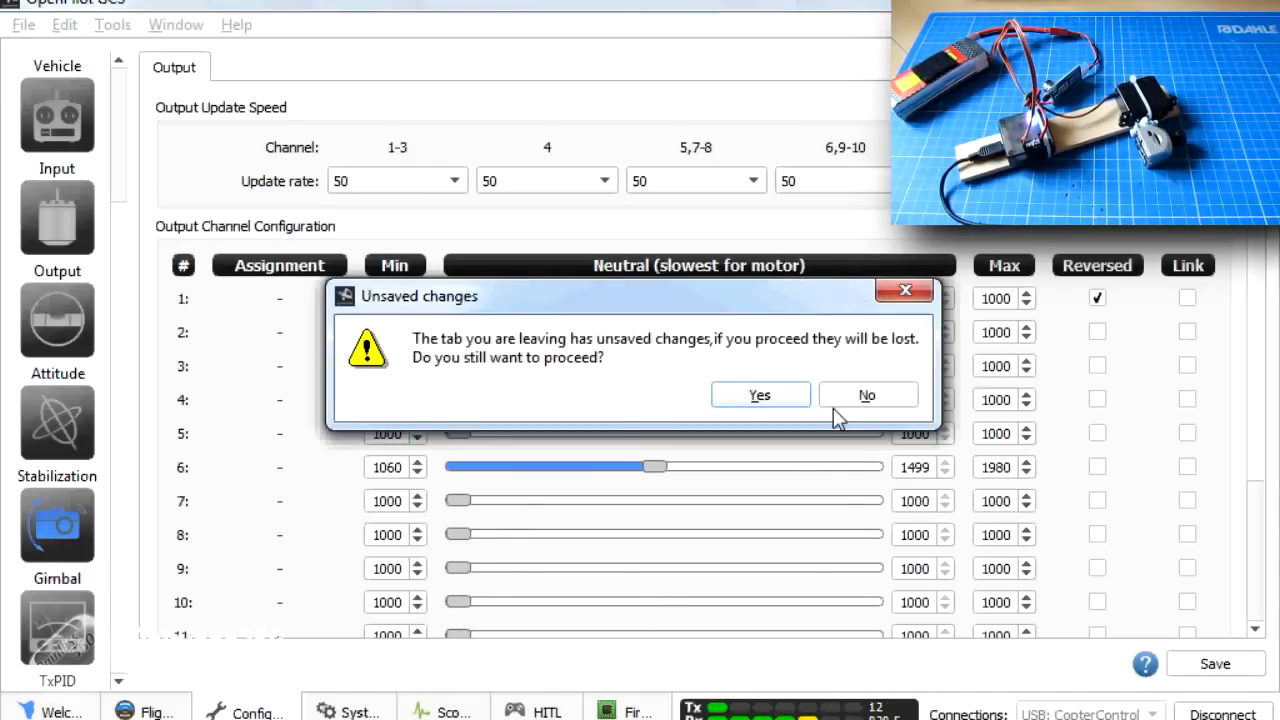
Discard the unsaved output changes, set Pitch Output Range to 45 and save.
{"action": "left_click", "coordinate": [760, 394]}
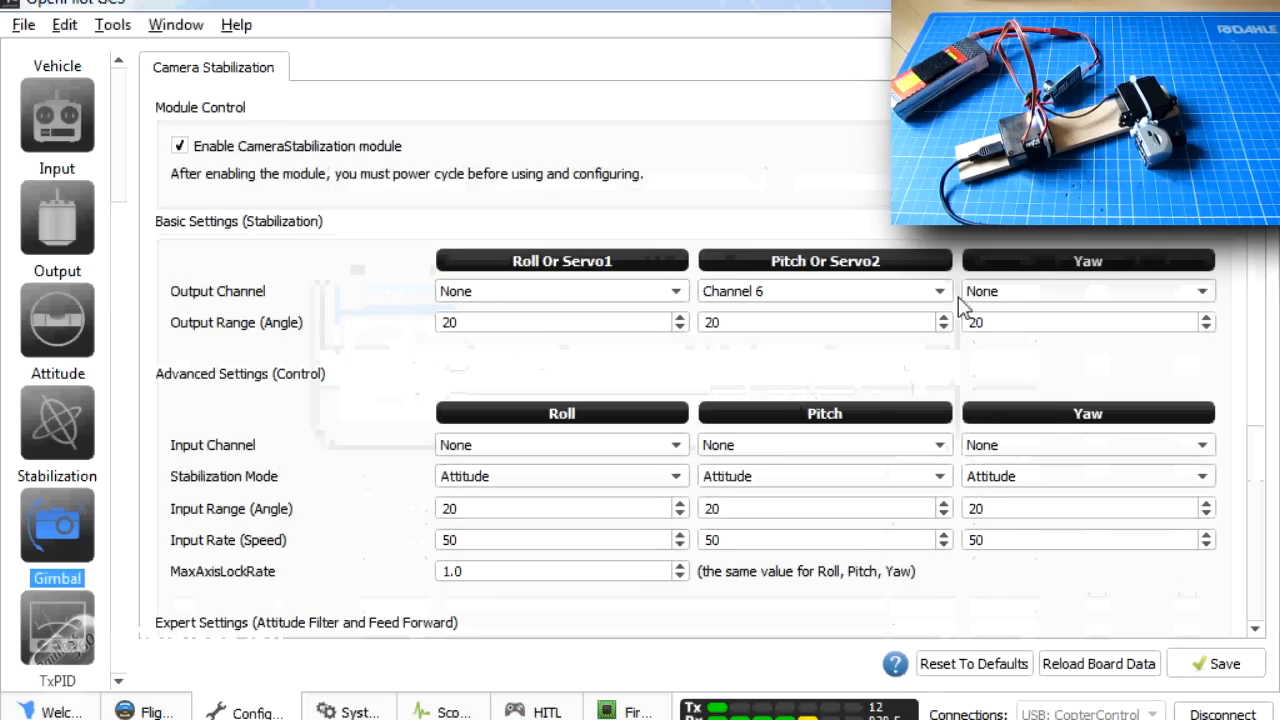
{"action": "mouse_move", "coordinate": [810, 320]}
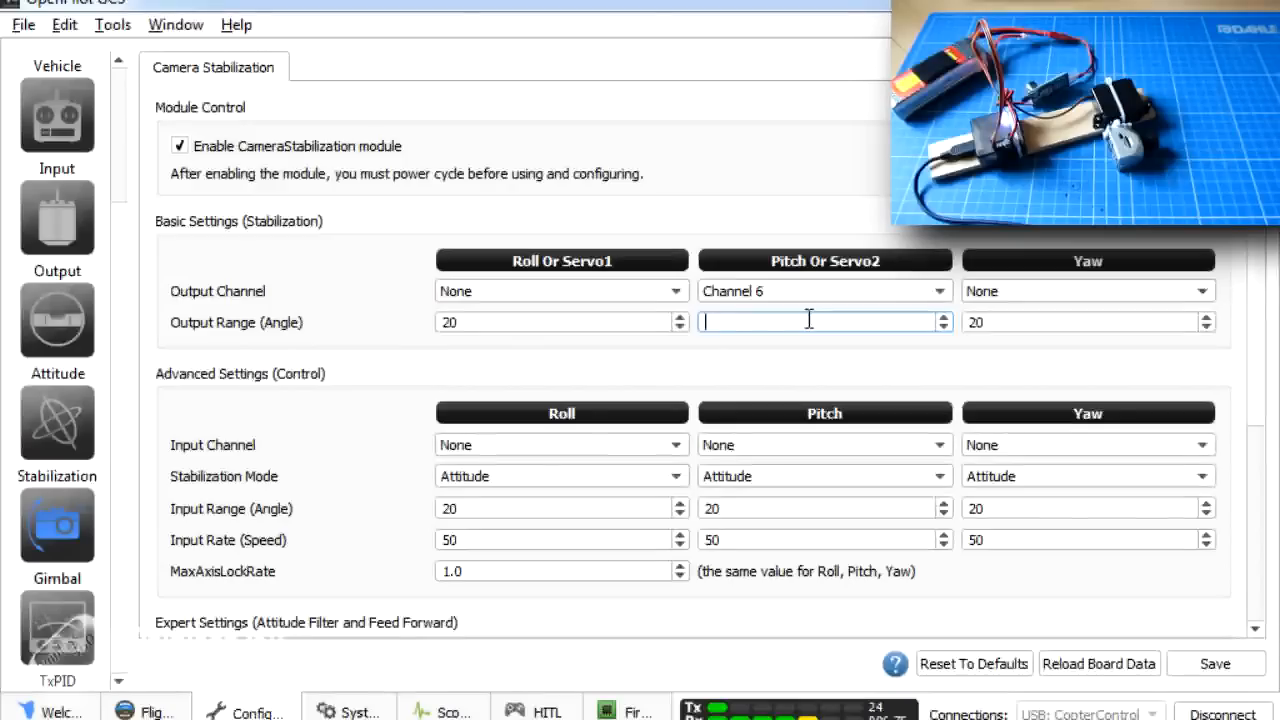
{"action": "type", "text": "40"}
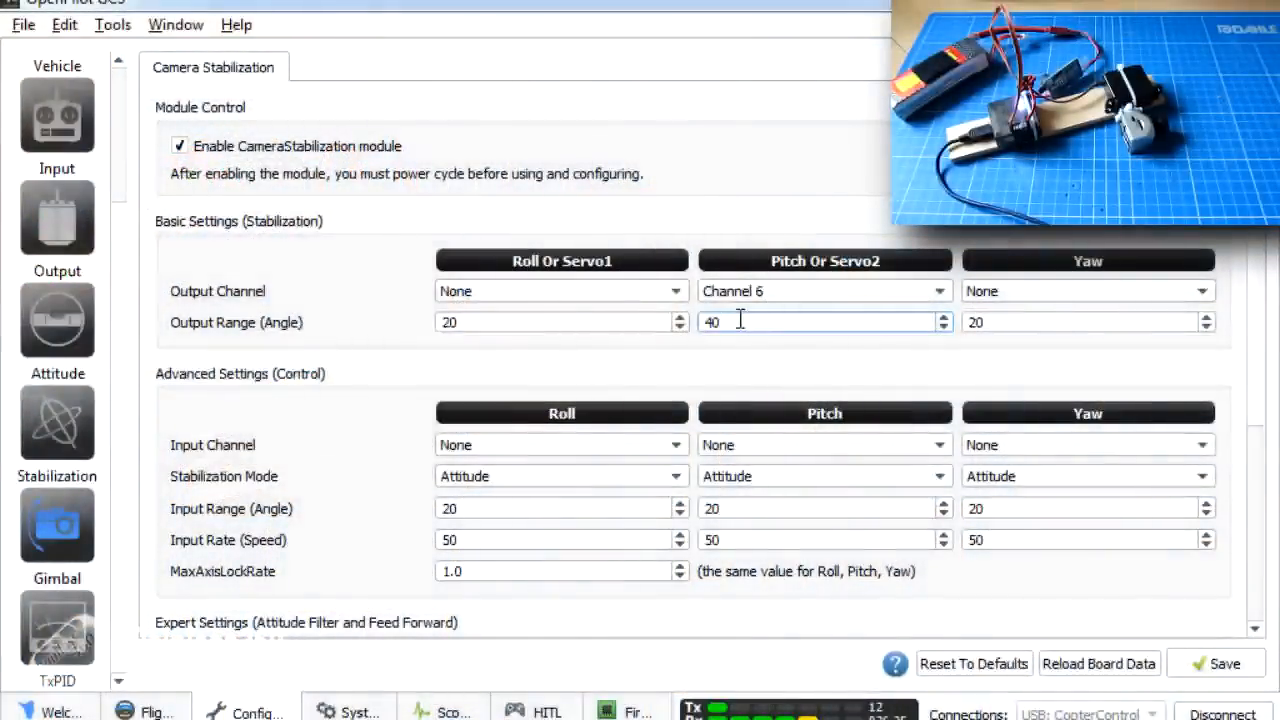
{"action": "type", "text": "45"}
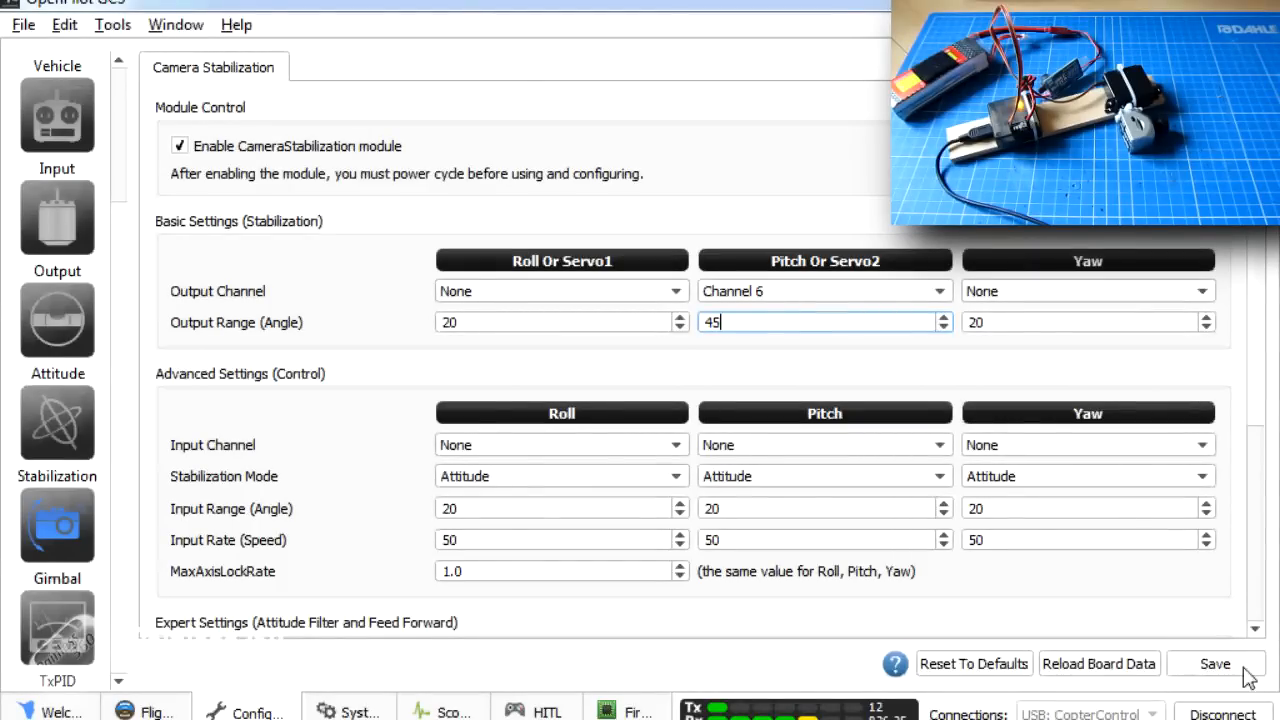
{"action": "left_click", "coordinate": [1216, 664]}
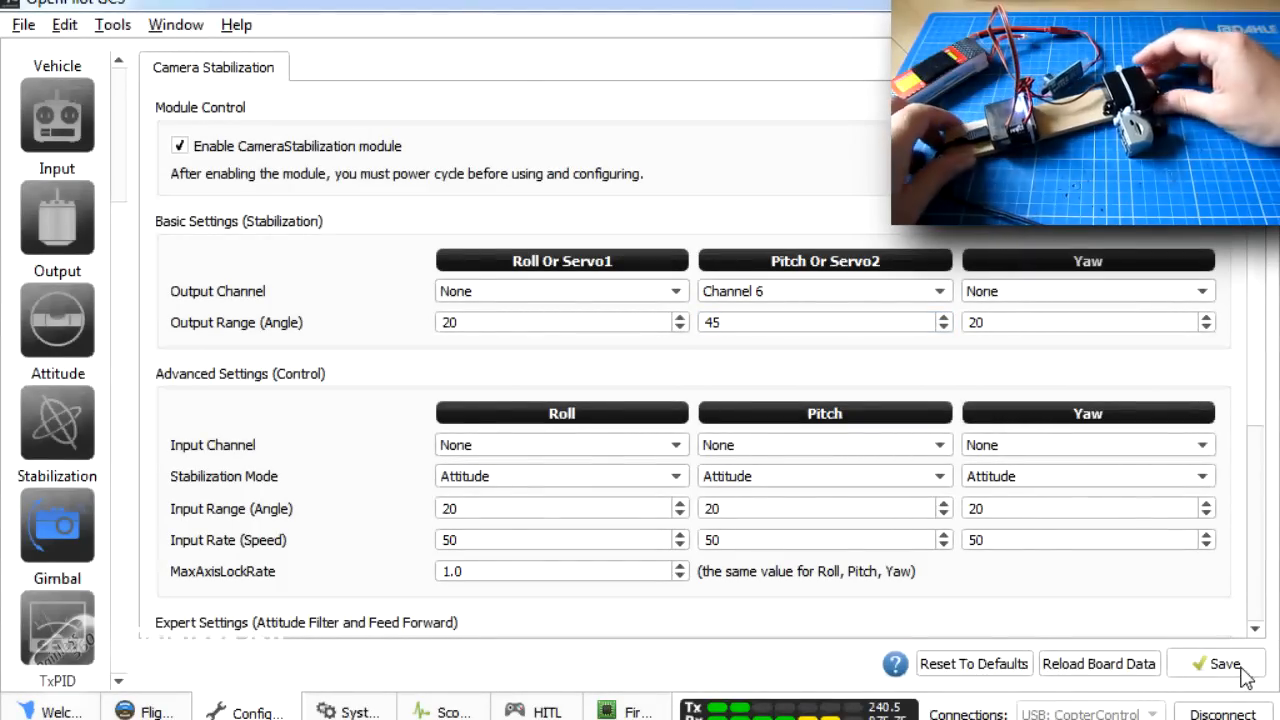